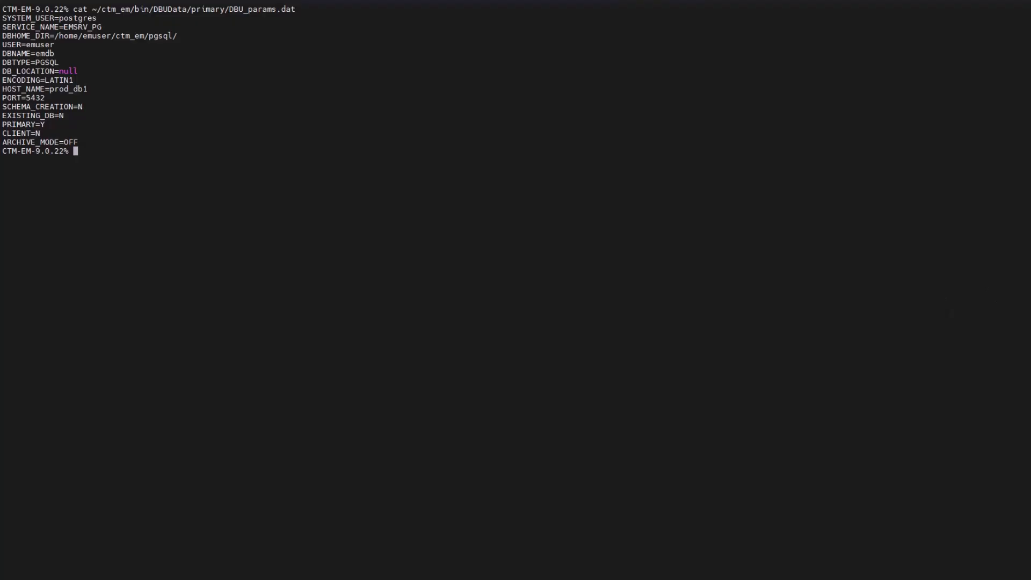
pyautogui.moveTo(662, 306)
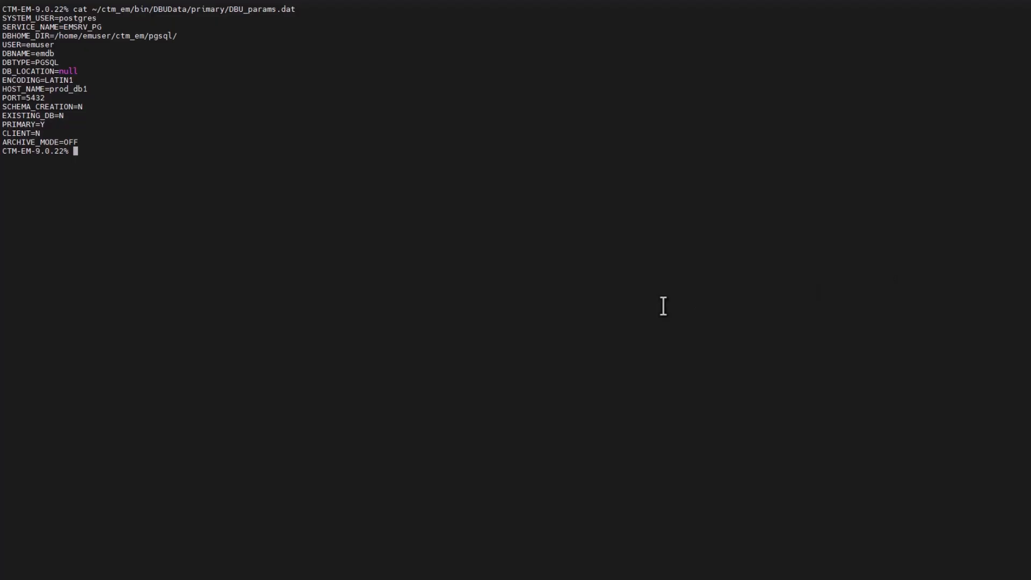
# - Run stop_em --killKafka and confirm with y so all EM processes, including Kafka, go down
pyautogui.write('stop_em -k')
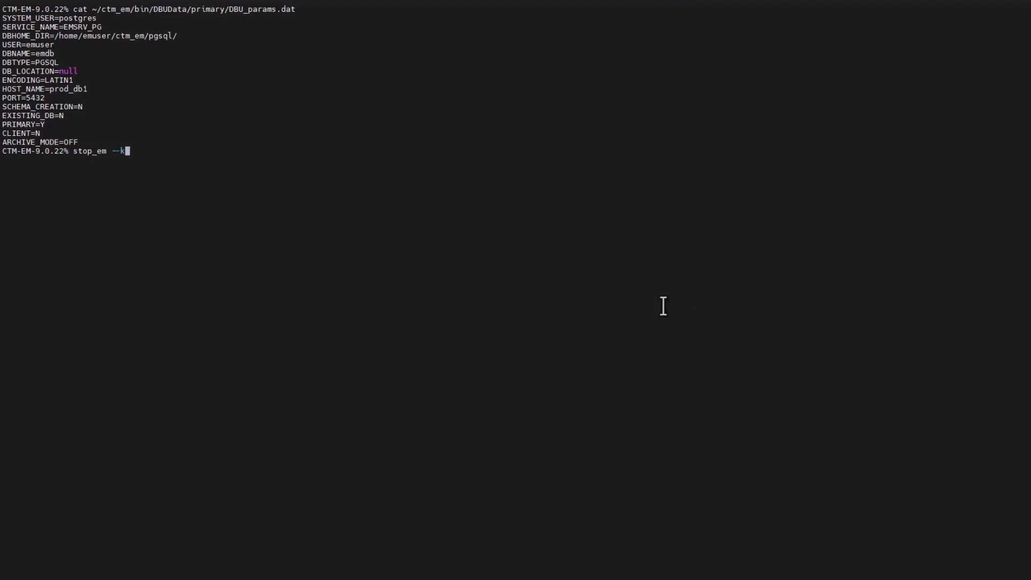
pyautogui.write('illKafka')
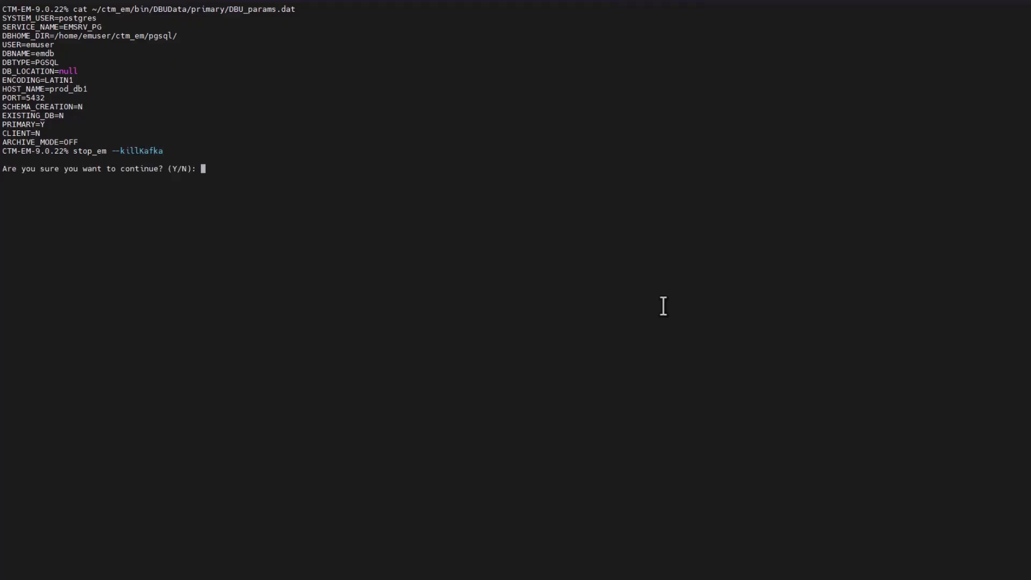
pyautogui.write('y')
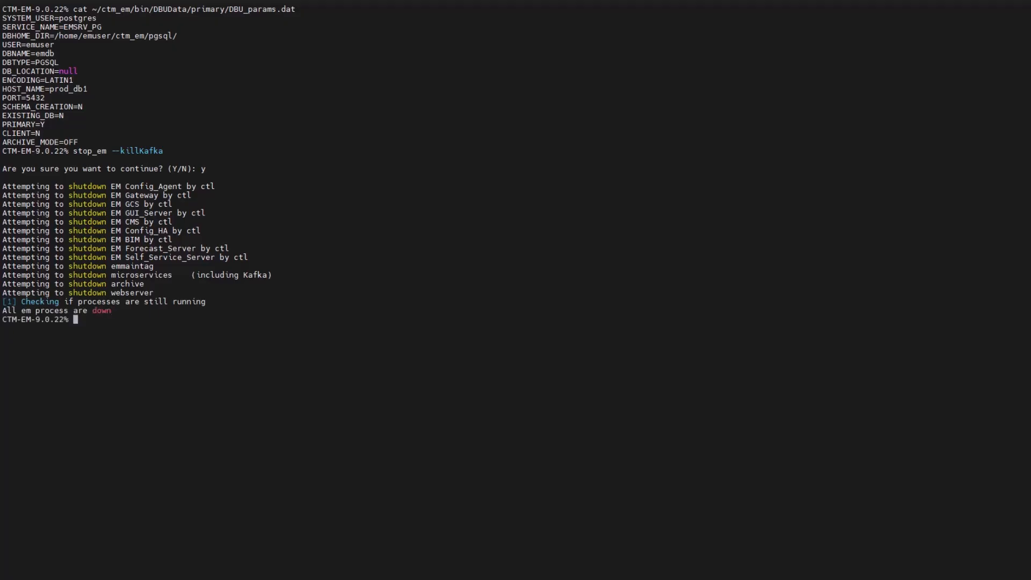
pyautogui.moveTo(175, 374)
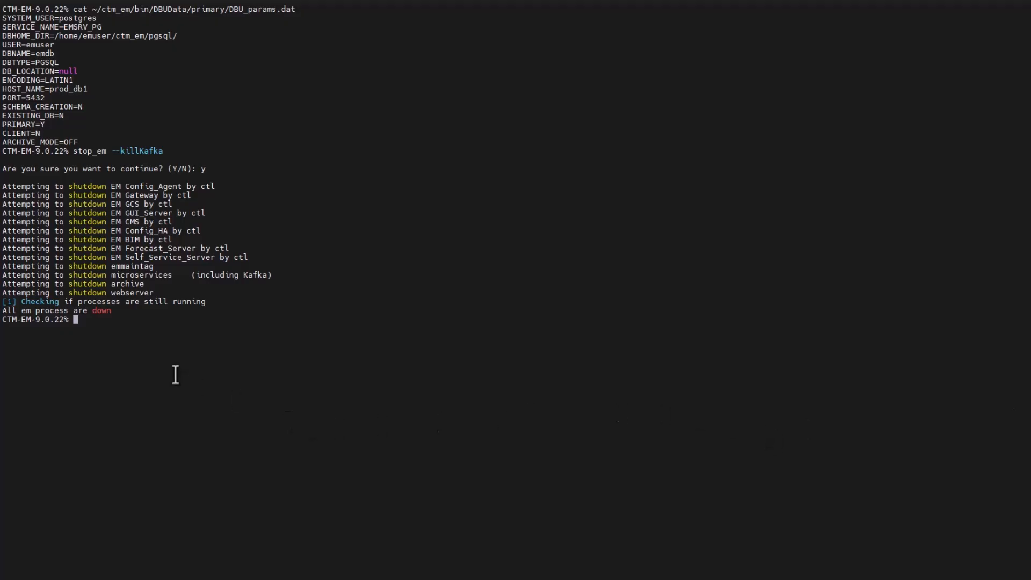
pyautogui.moveTo(107, 335)
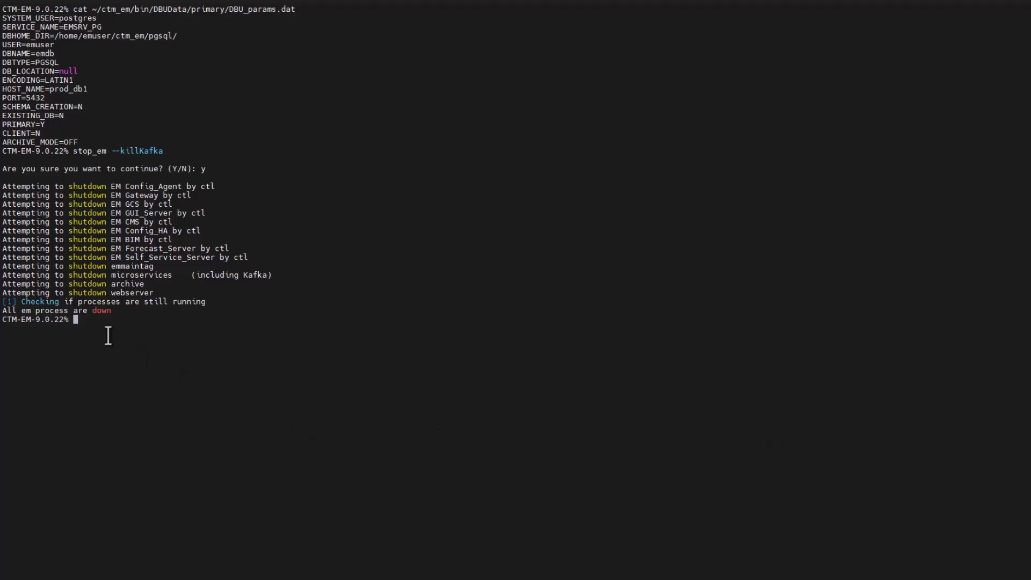
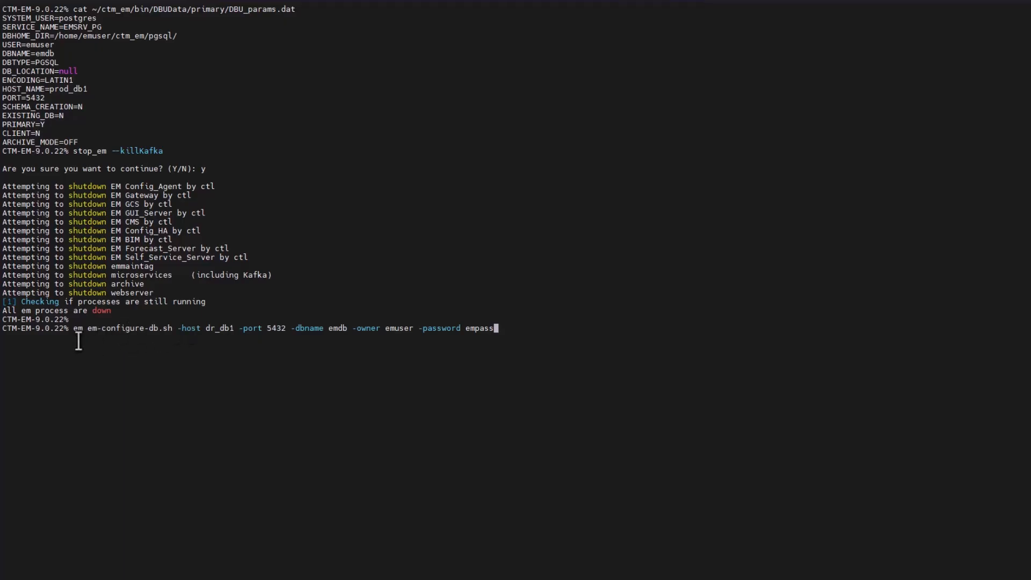
# - Run em-configure-db.sh for host dr_db1, port 5432, dbname emdb, owner emuser, and confirm with y
pyautogui.moveTo(158, 336)
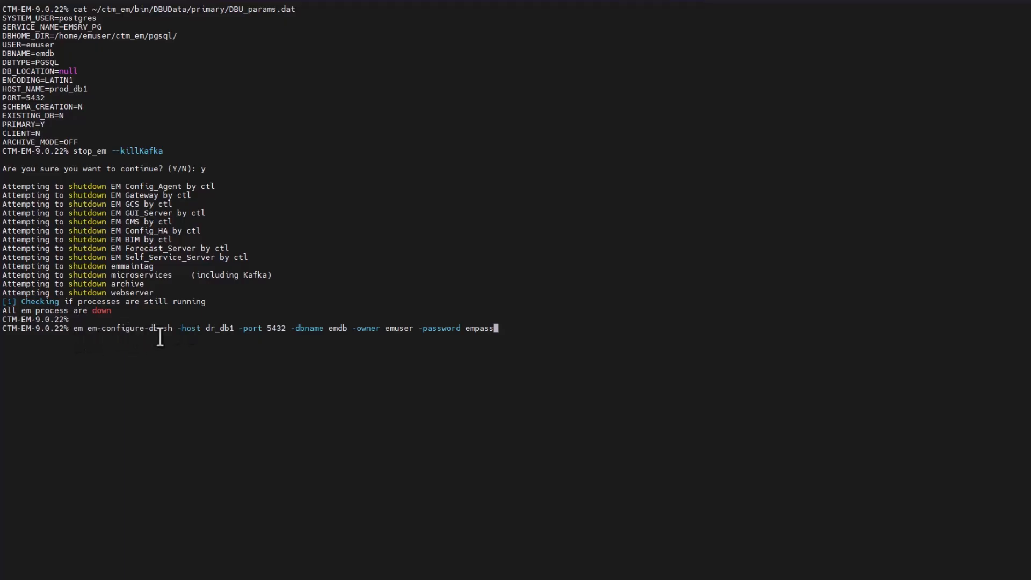
pyautogui.moveTo(219, 340)
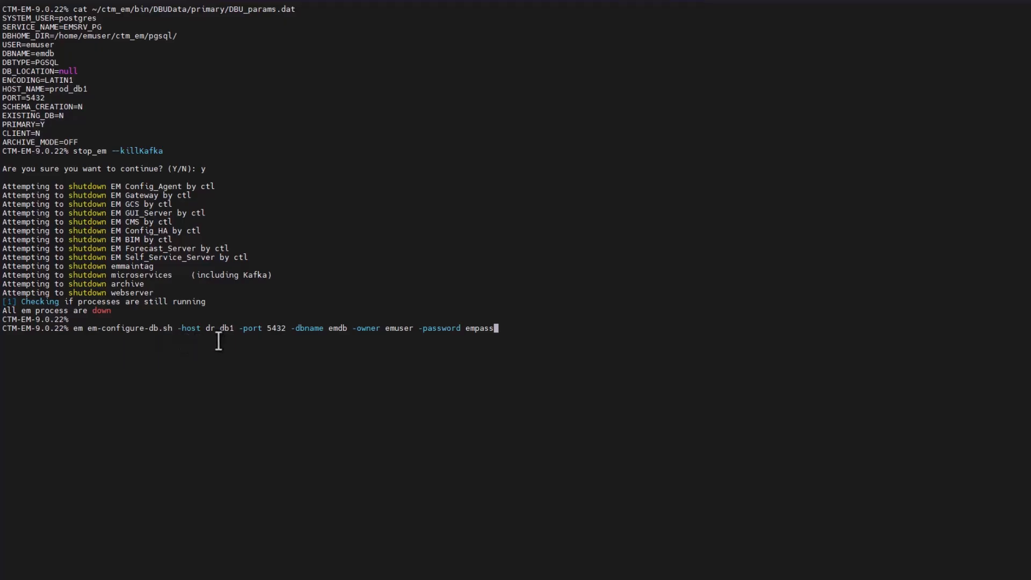
pyautogui.moveTo(264, 345)
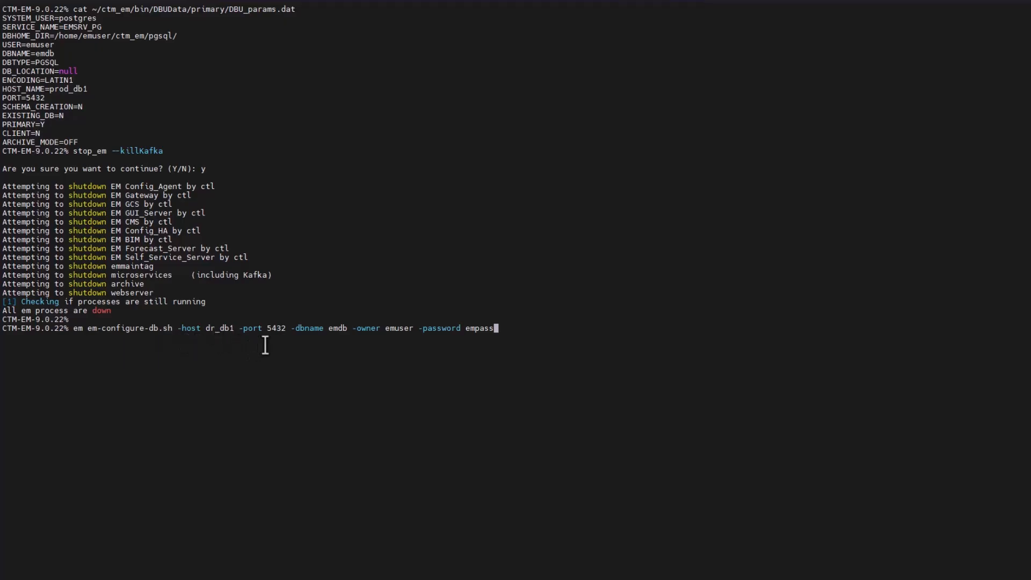
pyautogui.moveTo(340, 354)
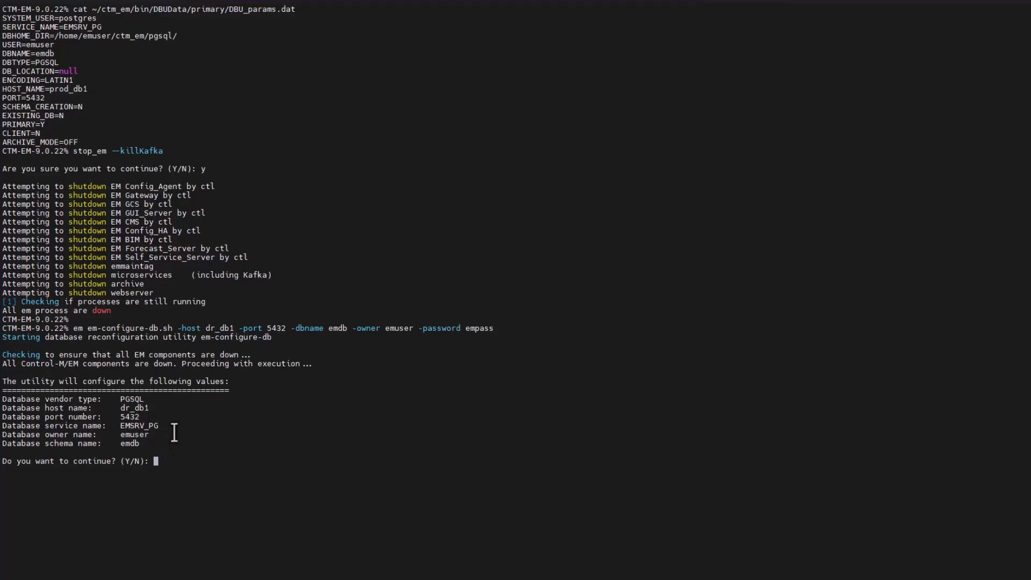
pyautogui.moveTo(155, 408)
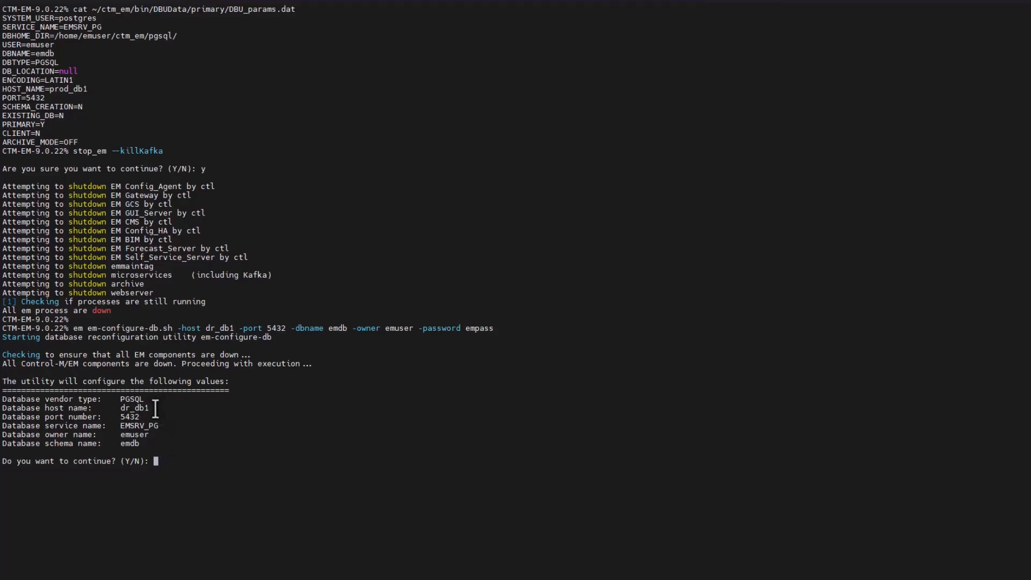
pyautogui.moveTo(173, 426)
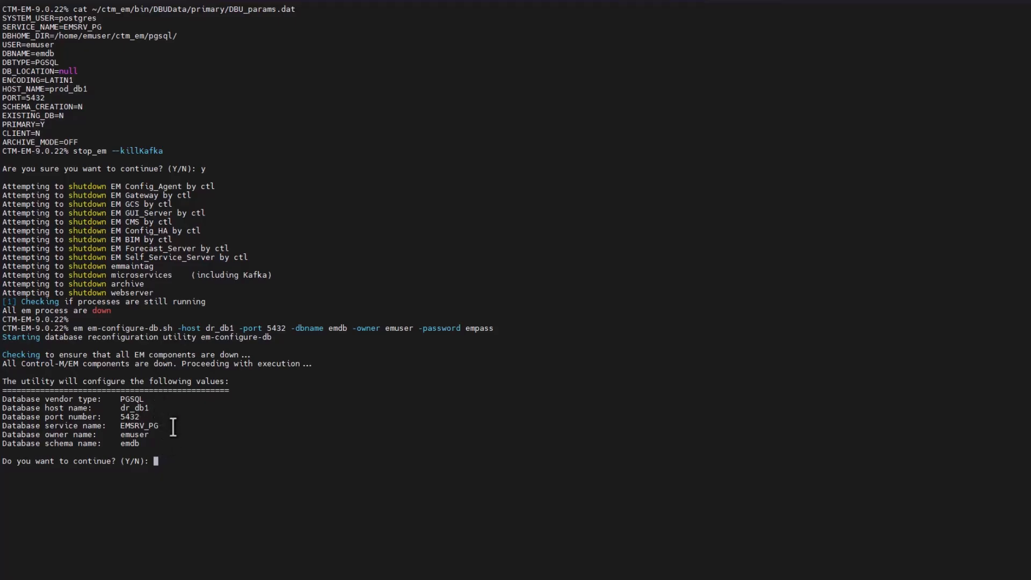
pyautogui.moveTo(332, 511)
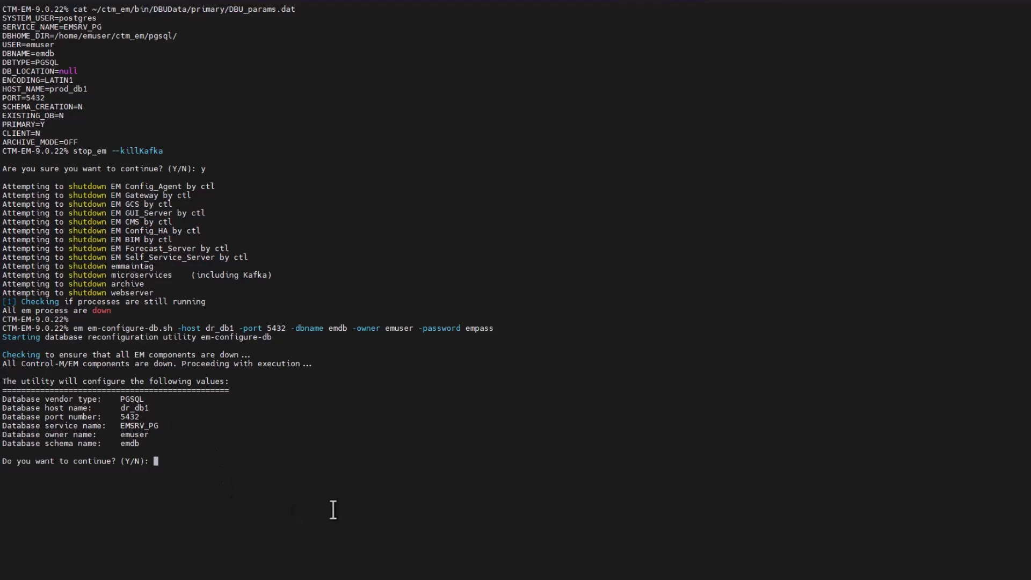
pyautogui.write('y')
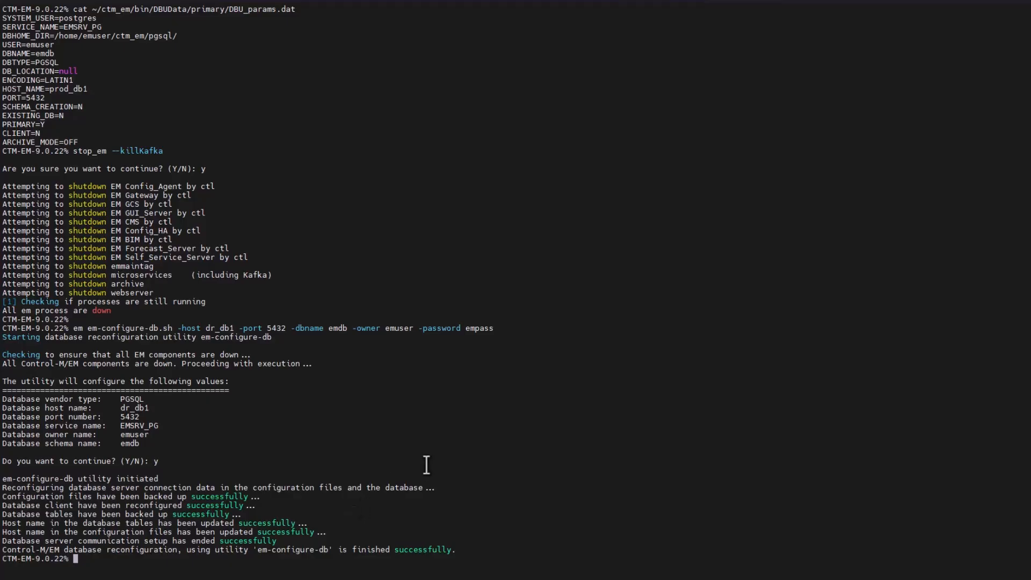
pyautogui.moveTo(658, 472)
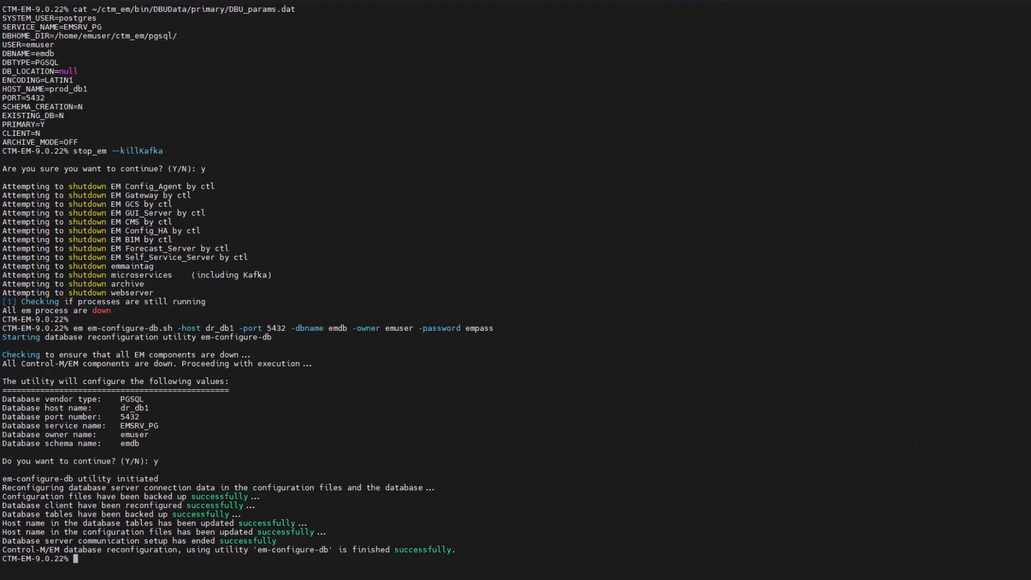
pyautogui.moveTo(187, 569)
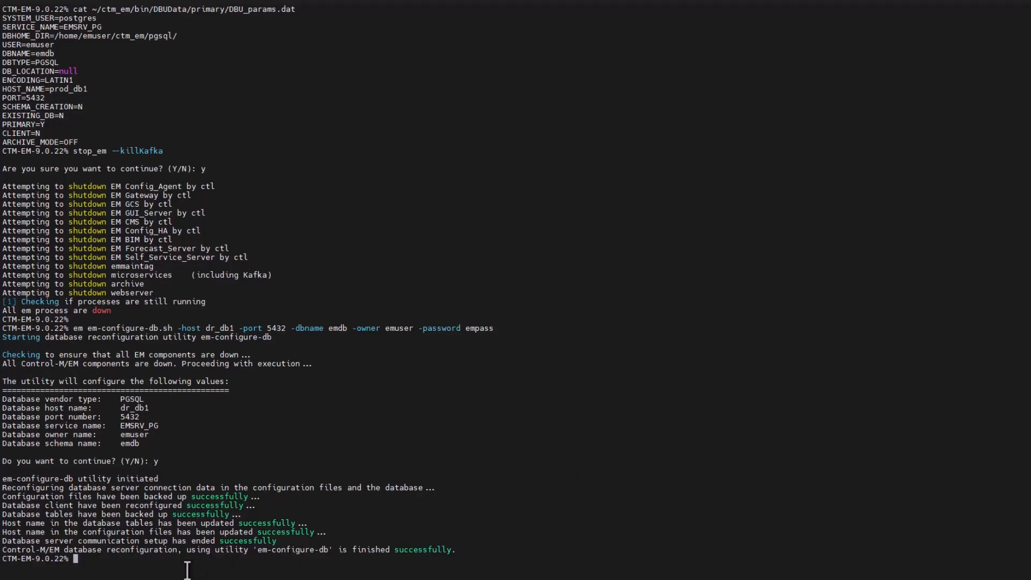
# - Highlight HOST_NAME=dr_db1 in DBU_params.dat, then launch start_em
pyautogui.scroll(-3)
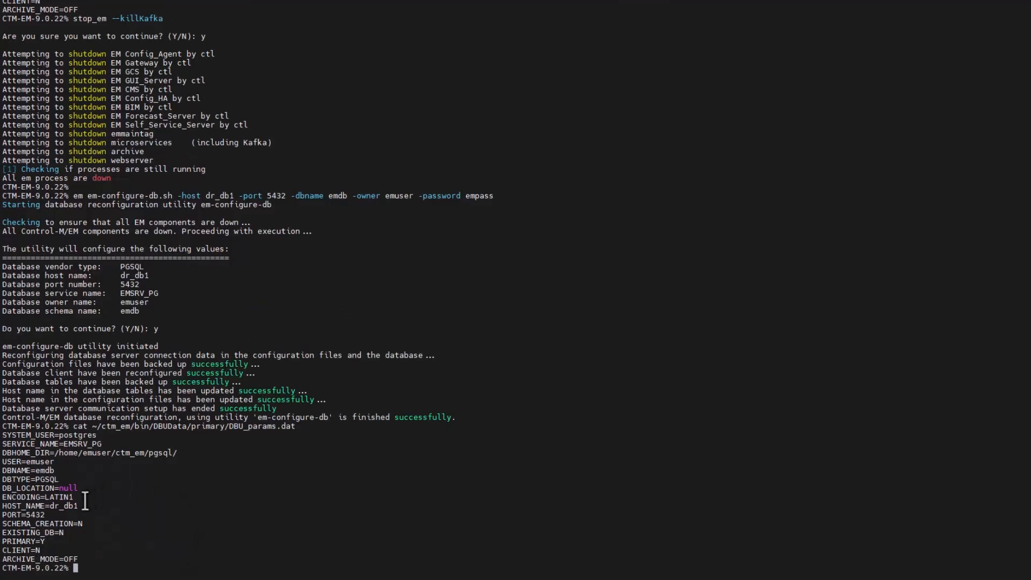
pyautogui.doubleClick(39, 505)
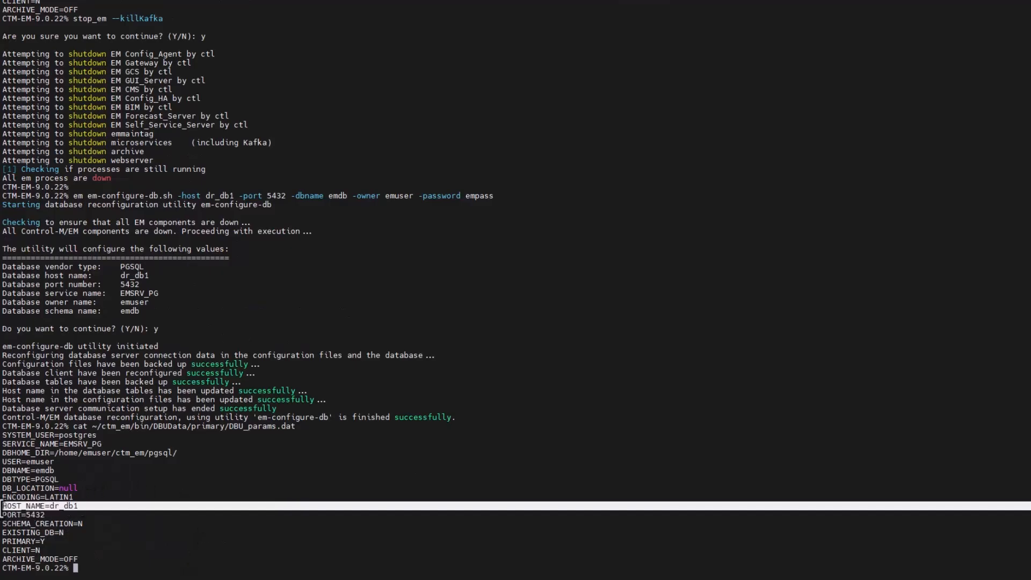
pyautogui.moveTo(181, 529)
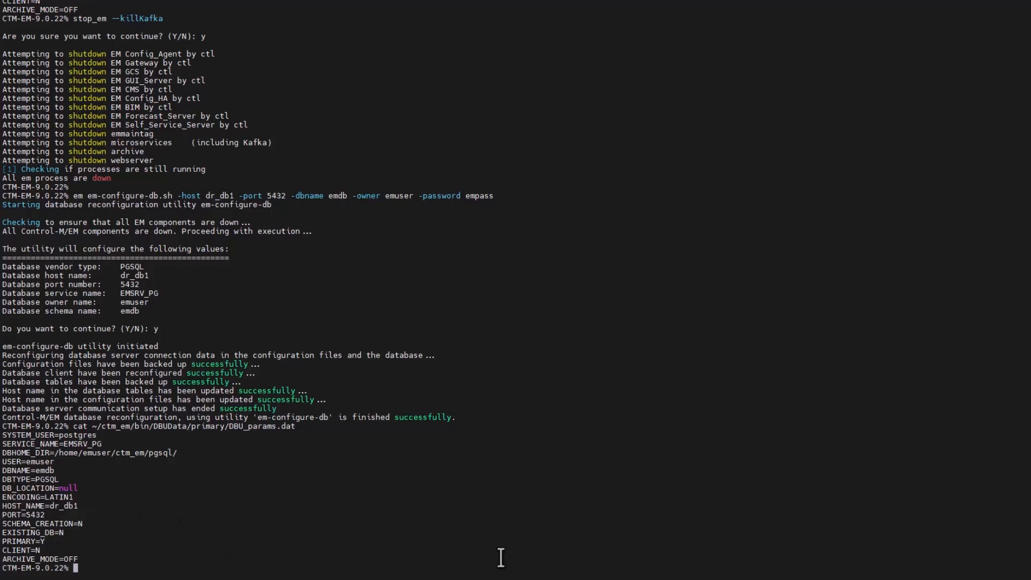
pyautogui.write('start_em')
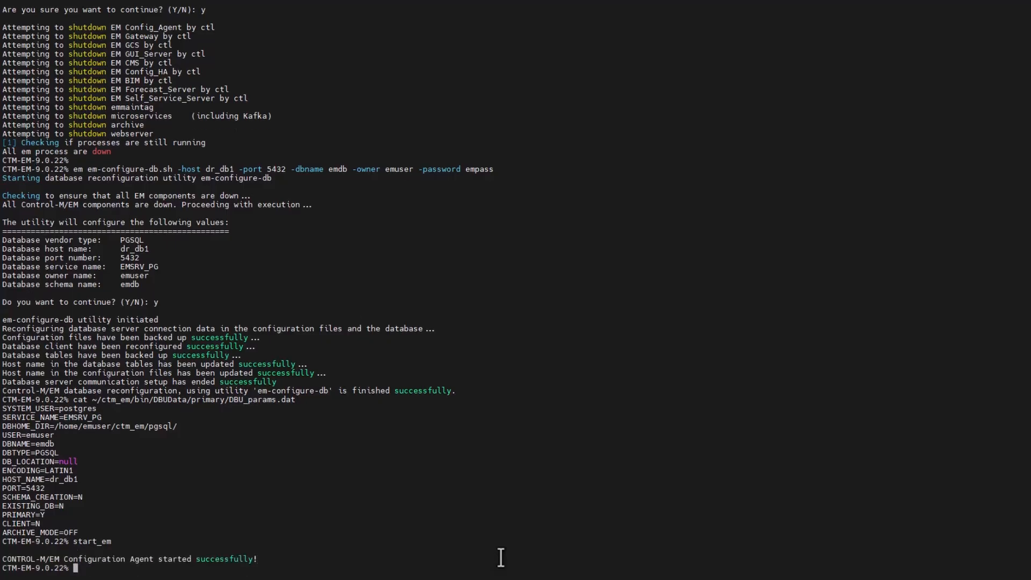
pyautogui.moveTo(1006, 546)
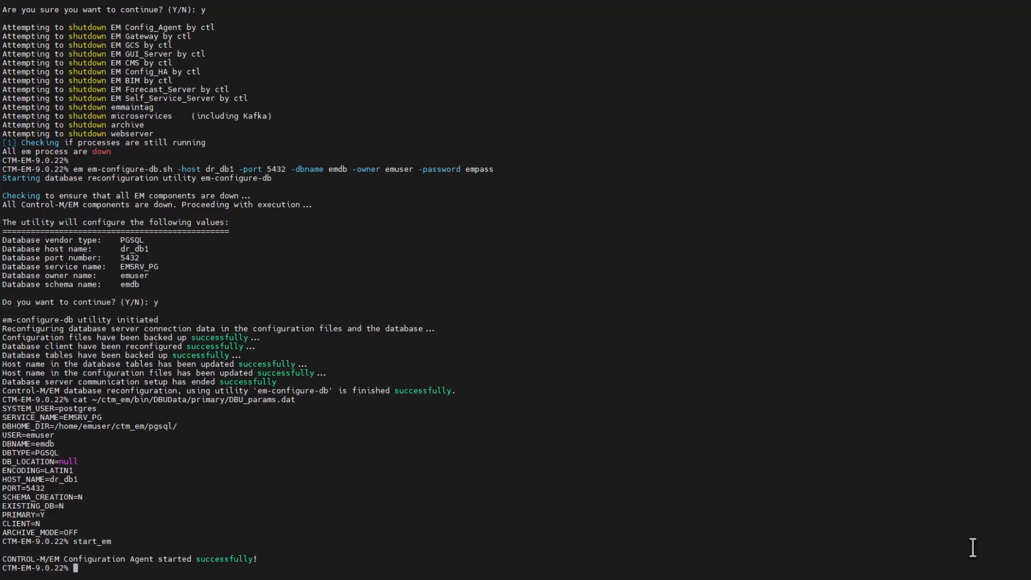
# - Run the EM status check and review each component's status through the output
pyautogui.write('check')
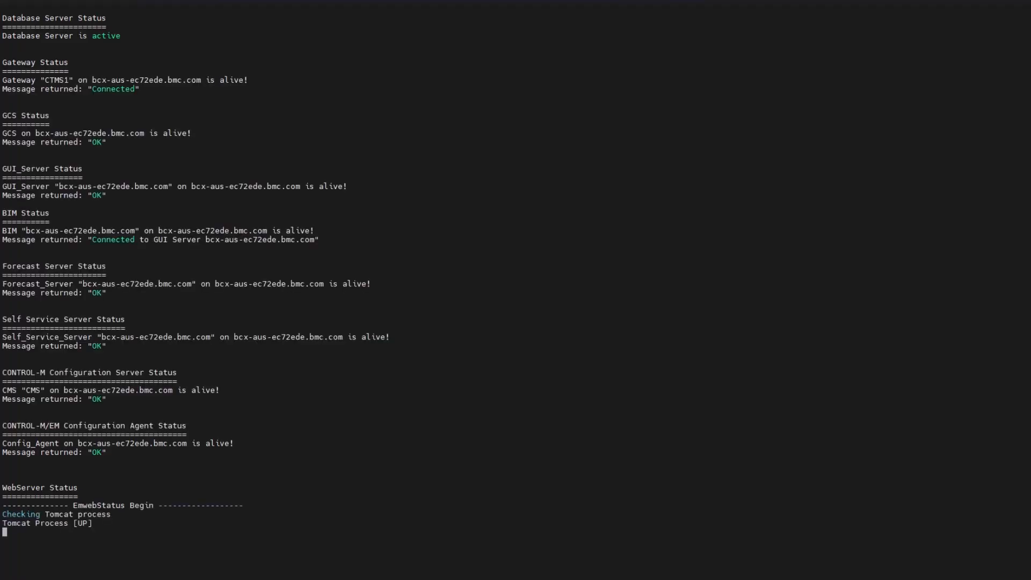
pyautogui.scroll(-3)
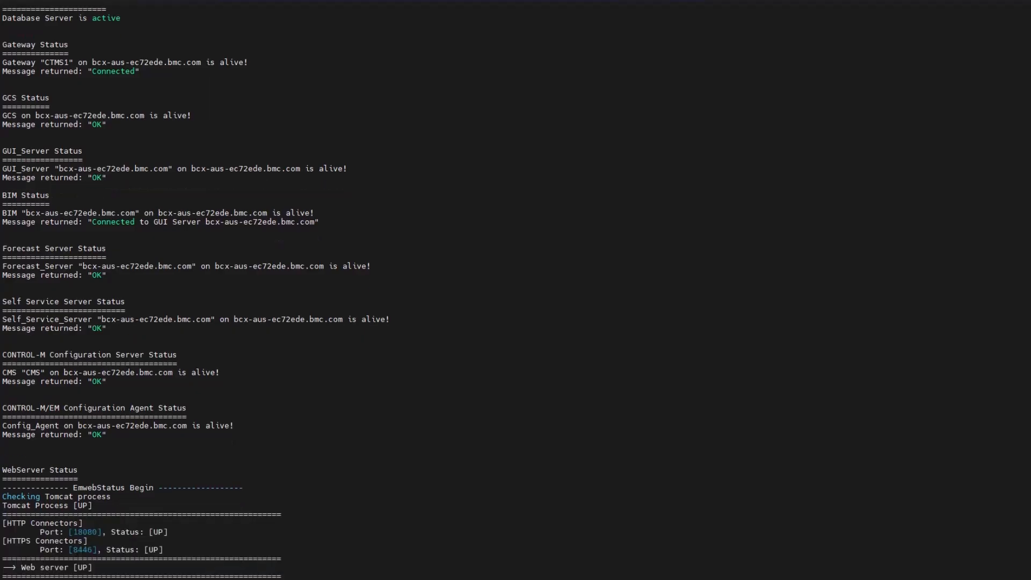
pyautogui.scroll(-3)
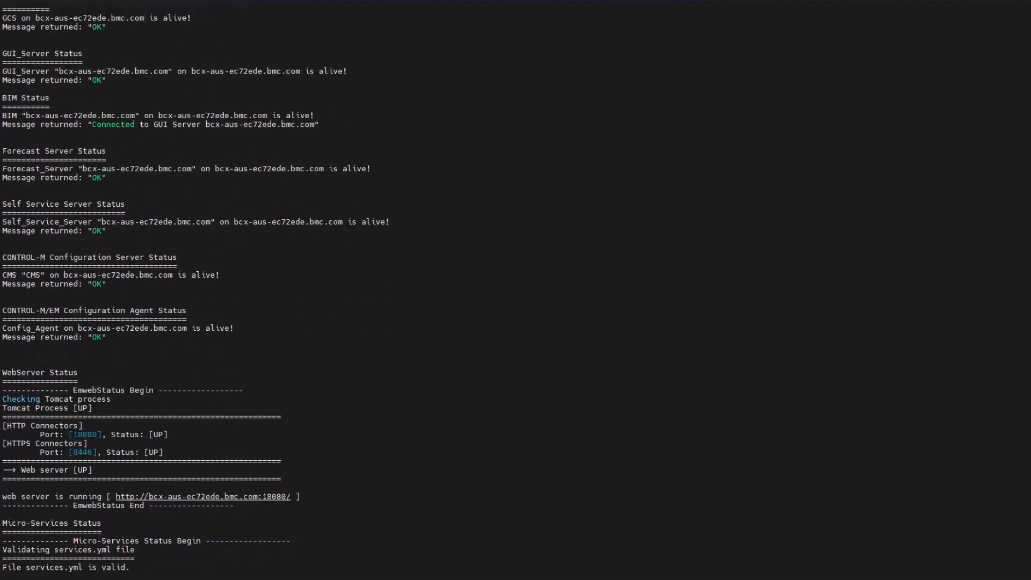
pyautogui.scroll(-3)
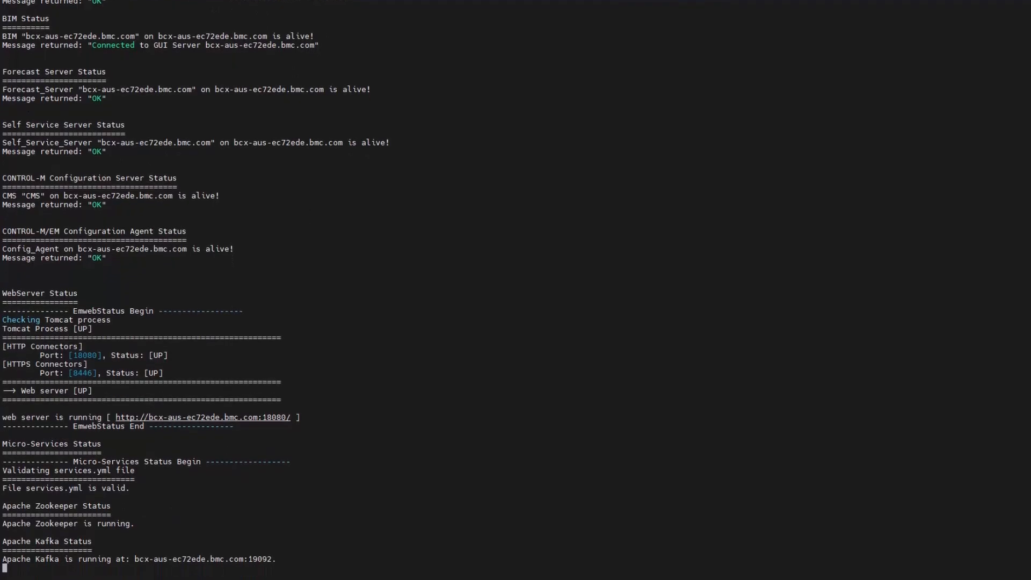
pyautogui.scroll(-3)
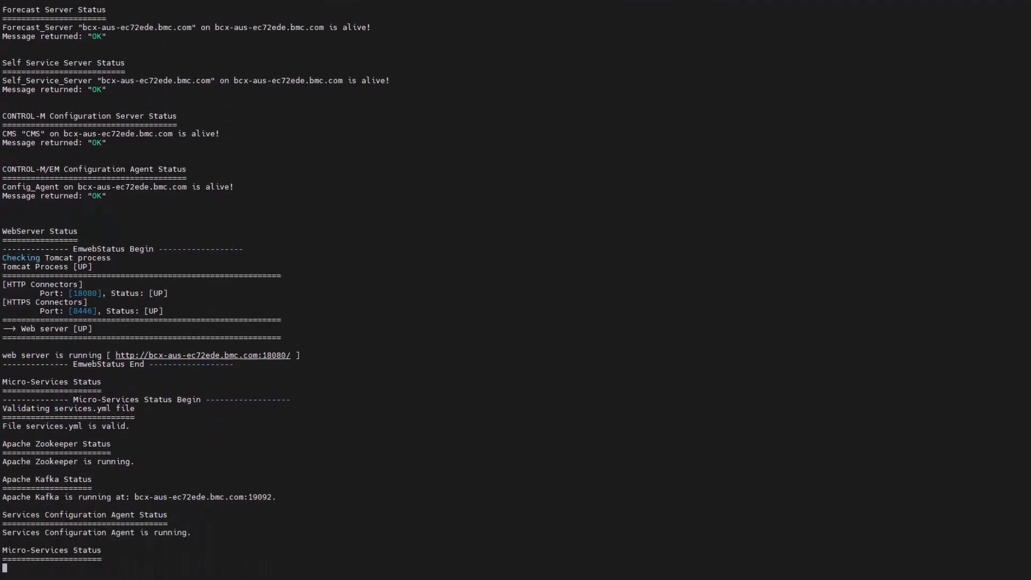
pyautogui.scroll(-3)
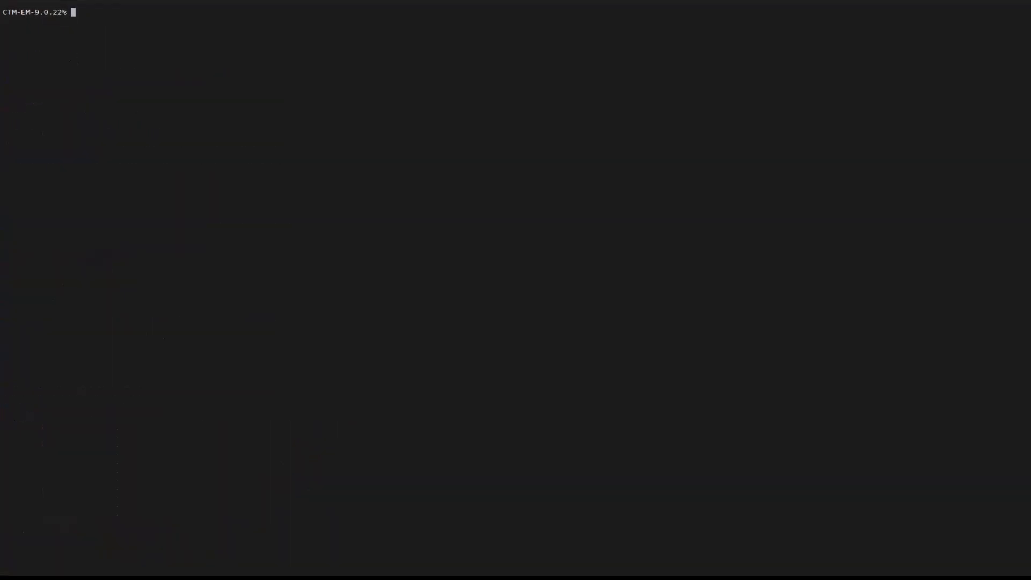
pyautogui.moveTo(981, 194)
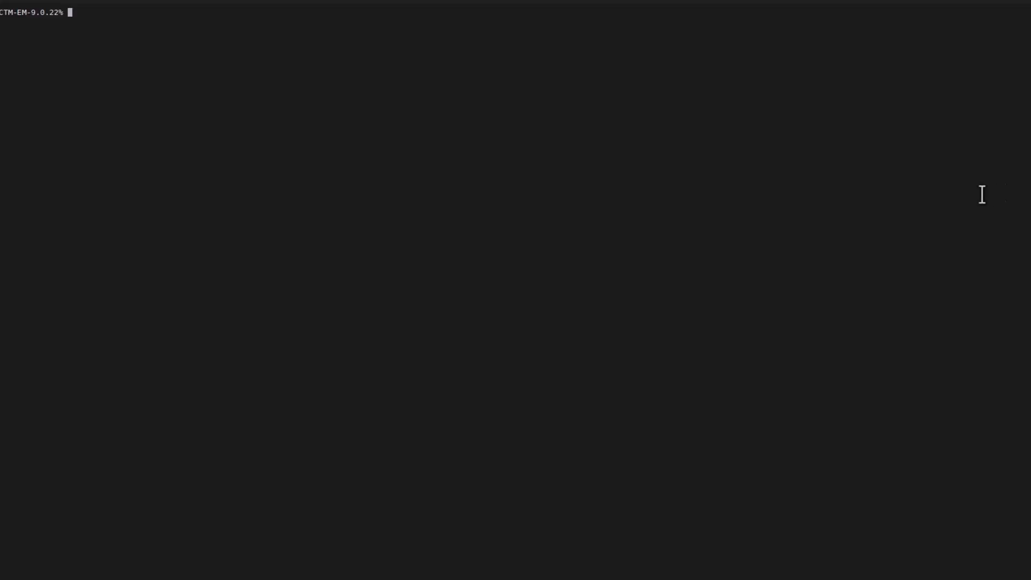
# - Change into ctm_em/log, enter the newest em_configure_db folder and list its files with ls -ltr
pyautogui.write('cd ctm_em/log/configure')
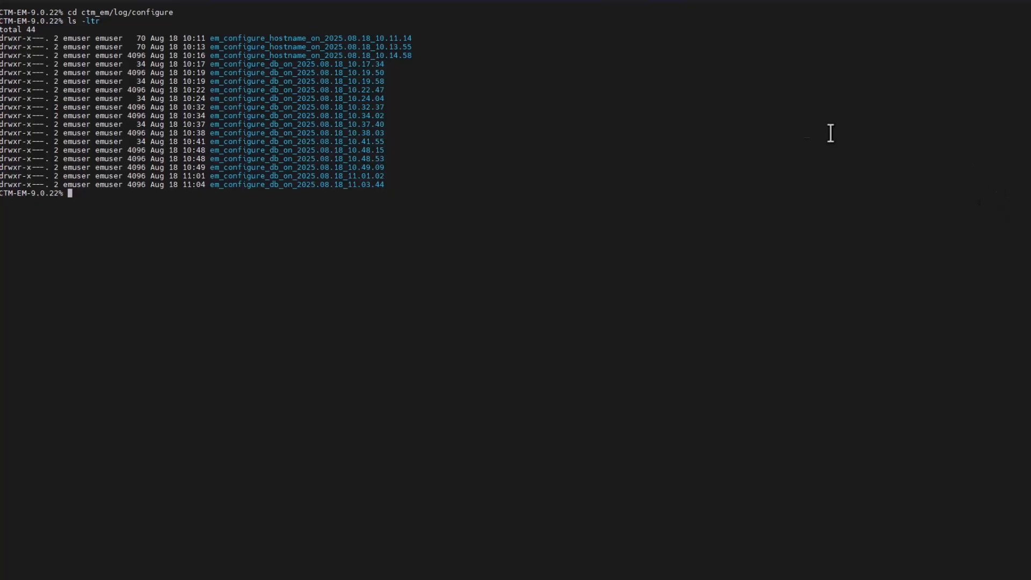
pyautogui.doubleClick(297, 184)
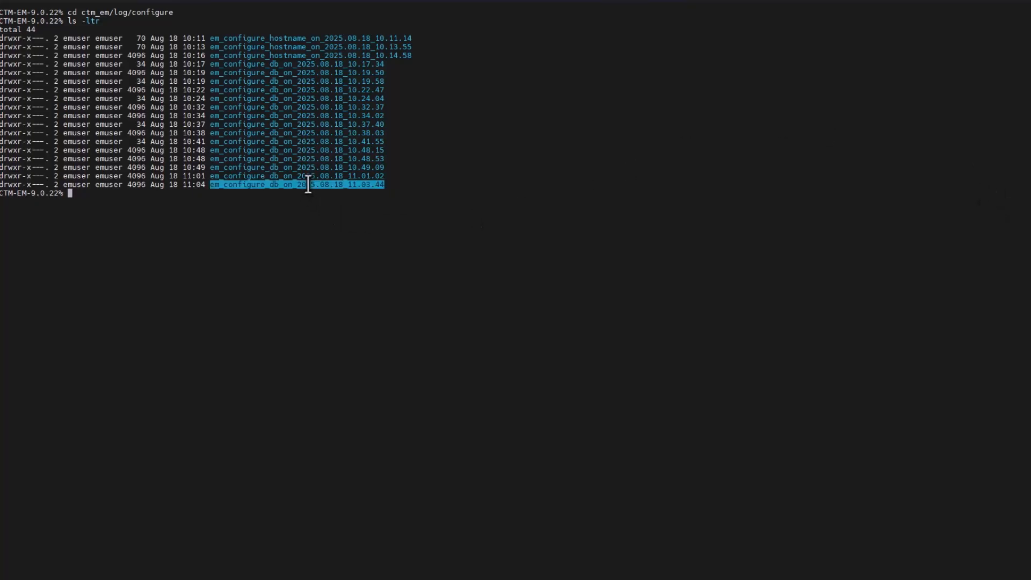
pyautogui.write('c')
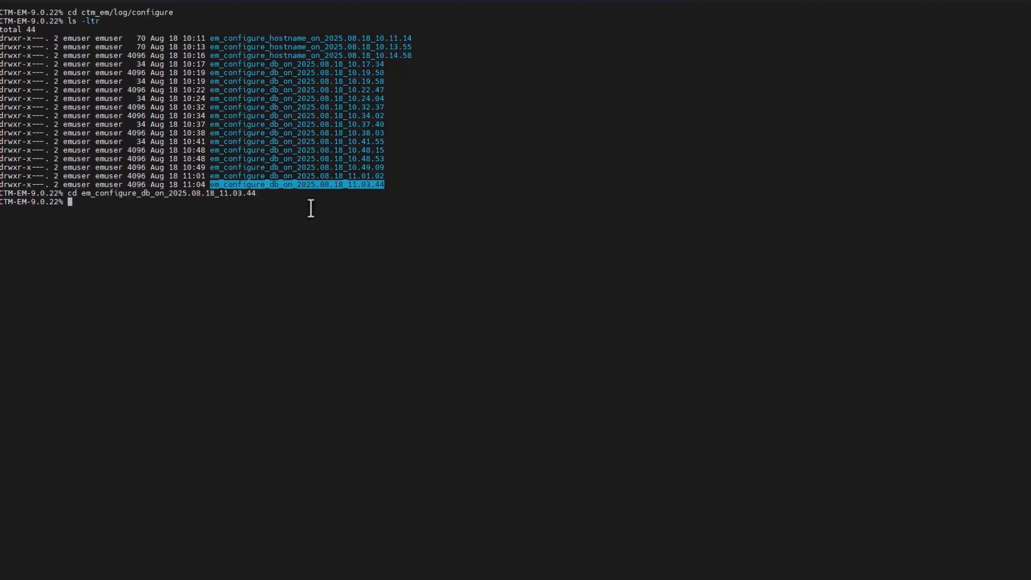
pyautogui.write('ls -ltr')
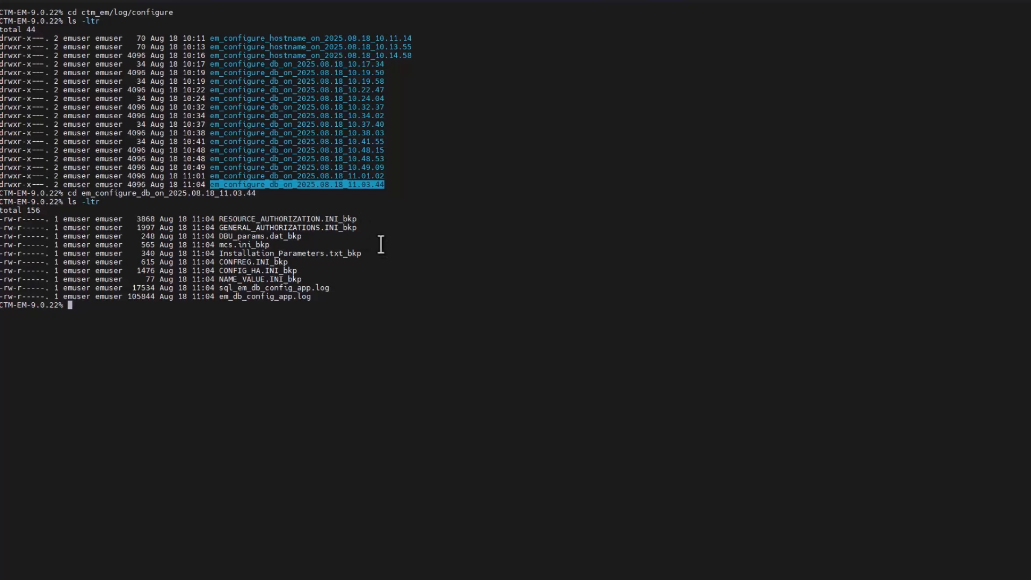
pyautogui.moveTo(370, 274)
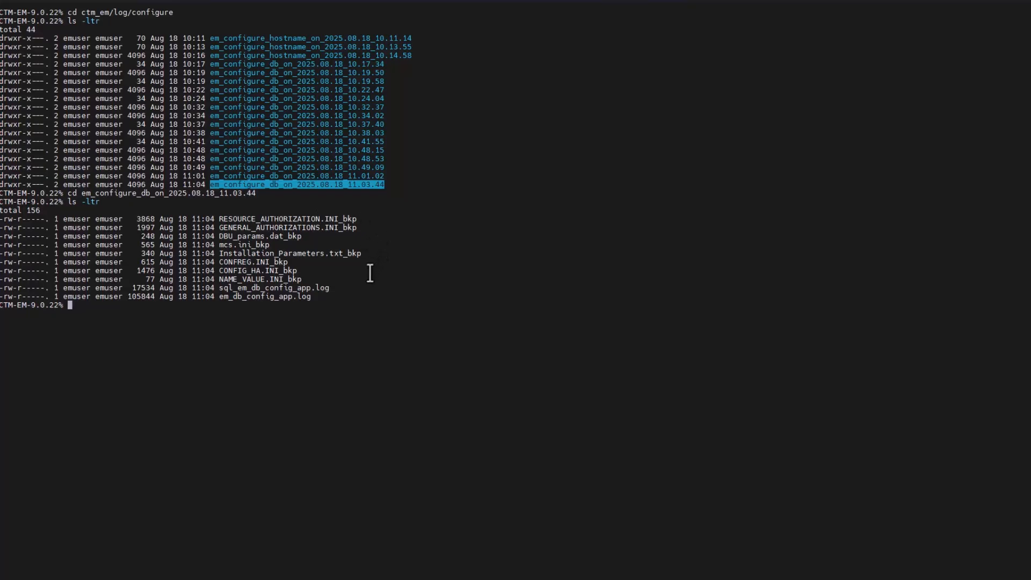
pyautogui.moveTo(275, 304)
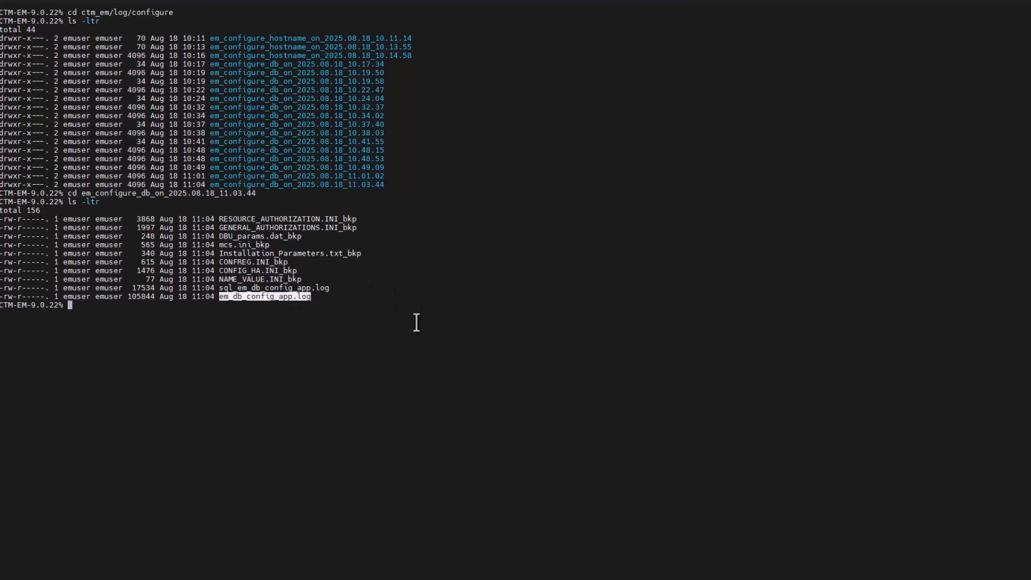
# - Print em_db_config_app.log and read through its DB_HOST and DBHostPort entries
pyautogui.write('cat em_db_config_app.log')
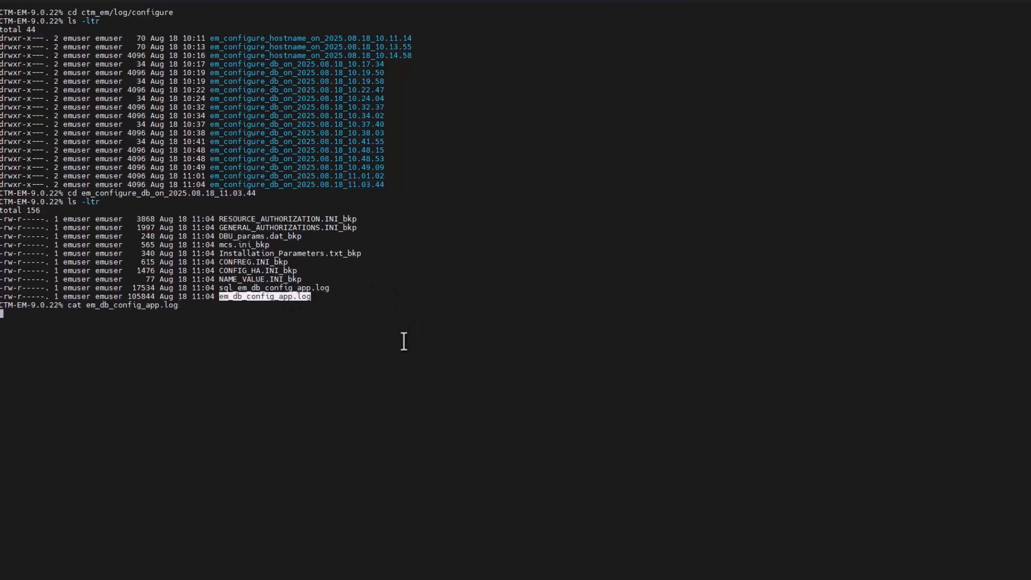
pyautogui.press('Return')
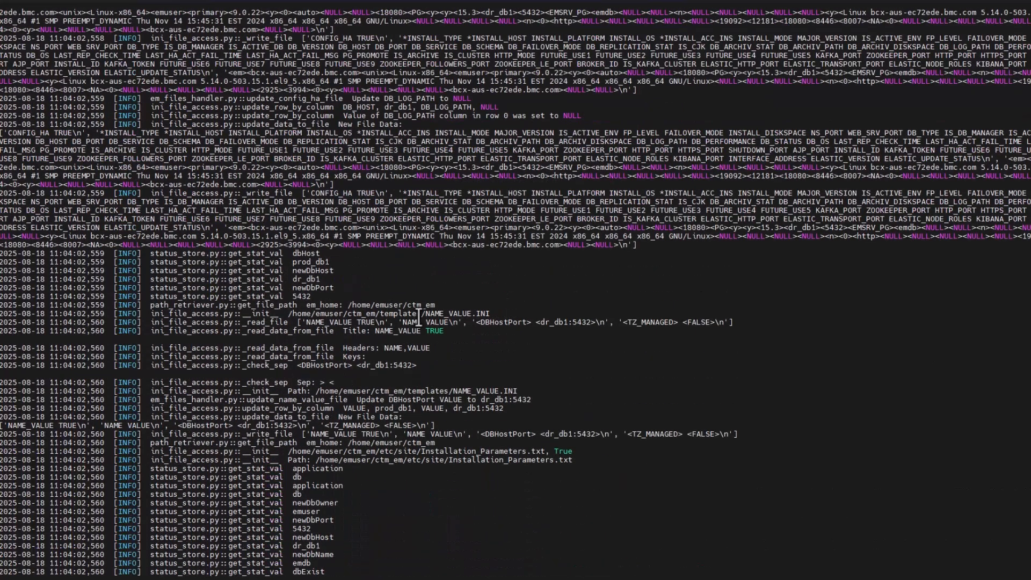
pyautogui.scroll(-3)
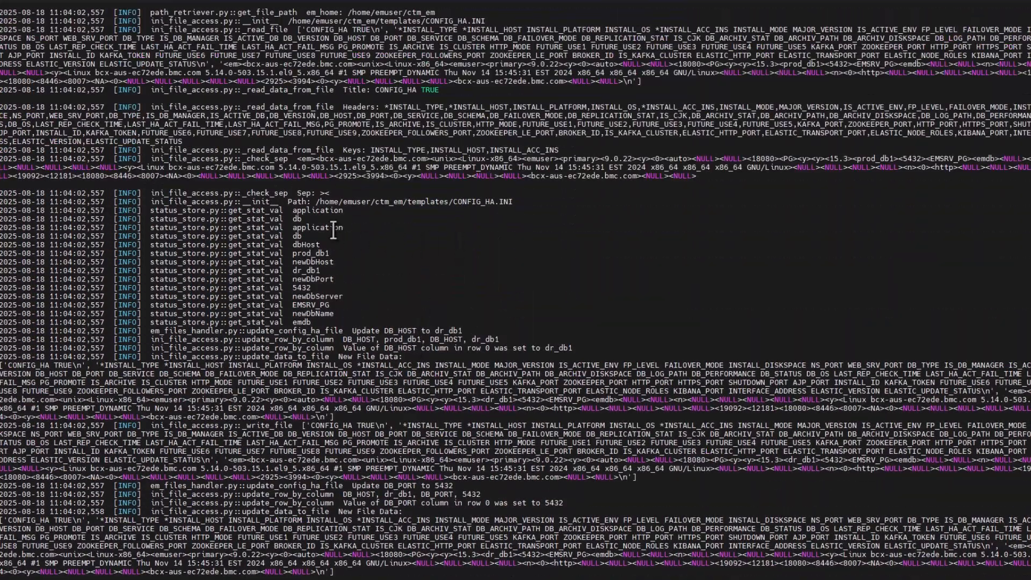
pyautogui.scroll(-3)
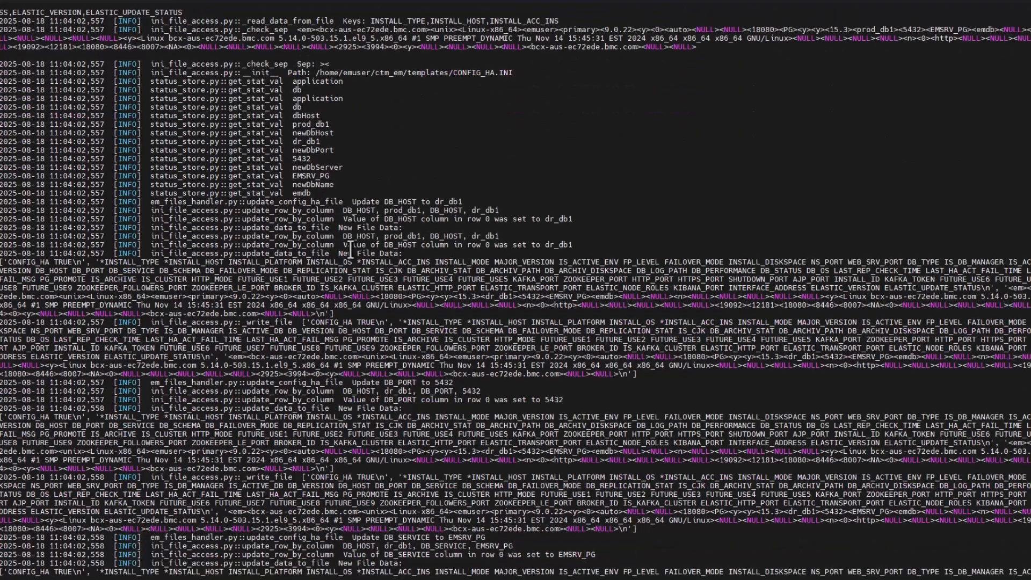
pyautogui.scroll(-3)
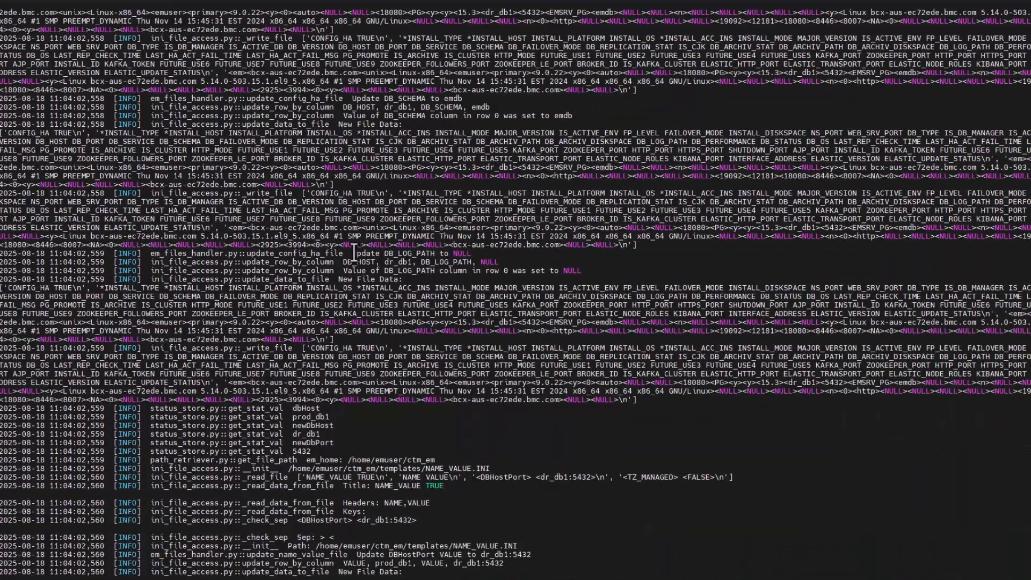
pyautogui.scroll(-3)
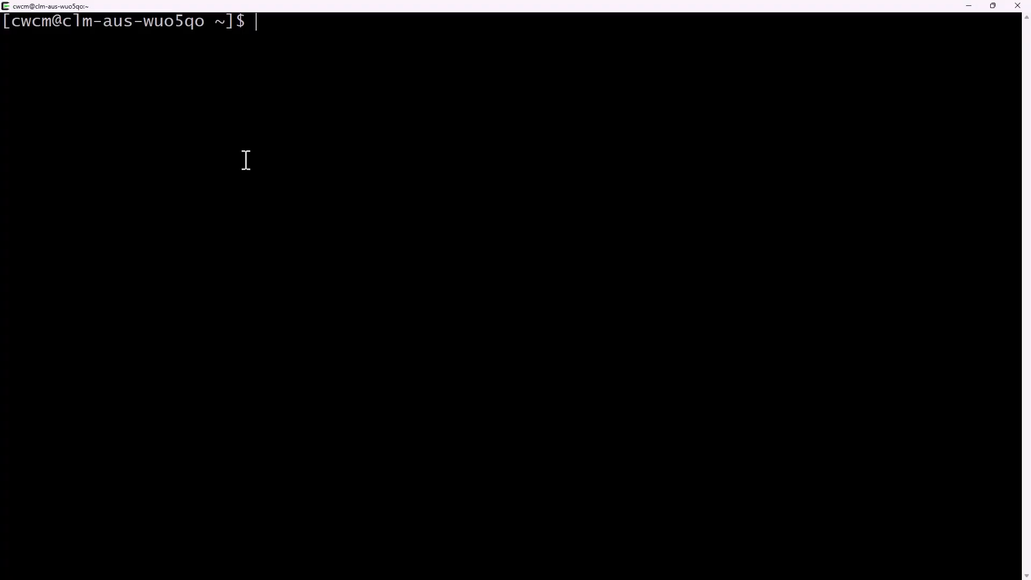
# - Check python -V and ctm -v versions, then begin a ctm env add command
pyautogui.write('python -V')
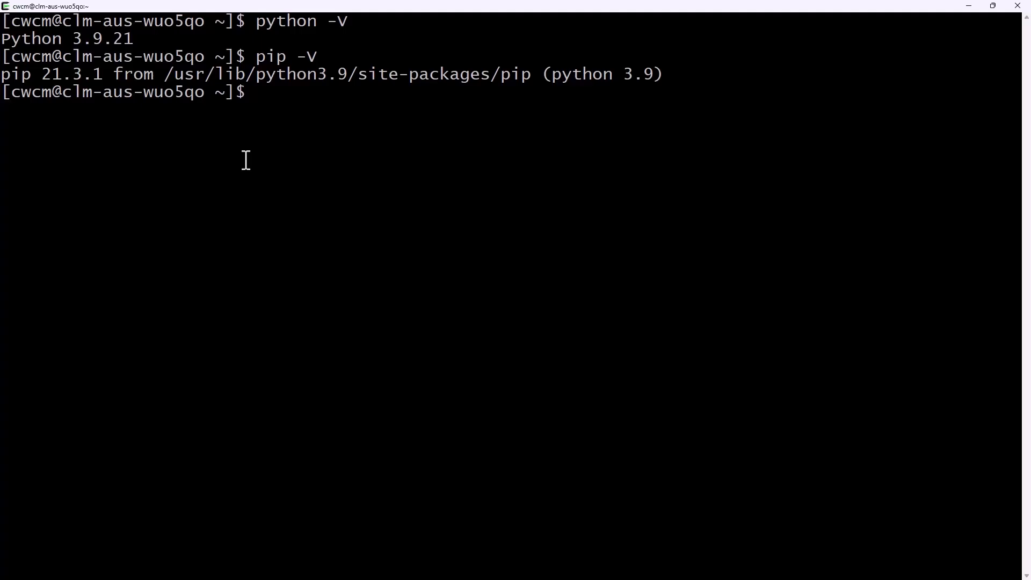
pyautogui.write('ctm -v')
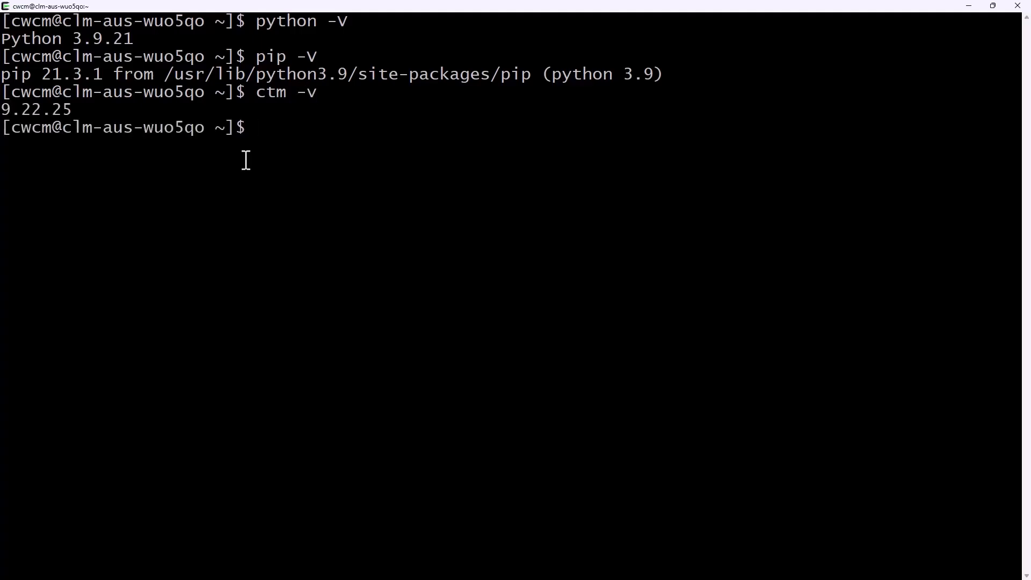
pyautogui.write('ctm env add c')
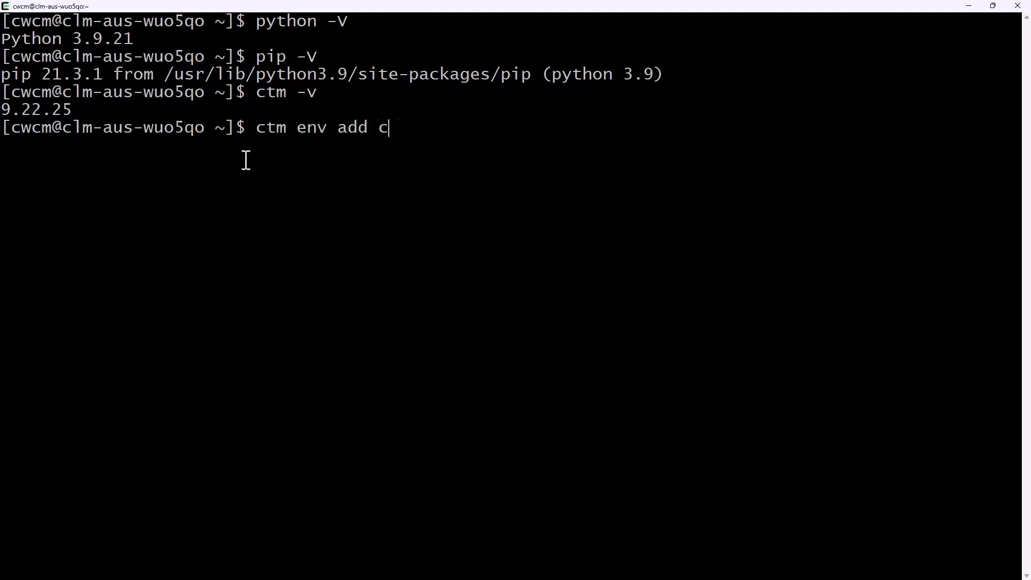
pyautogui.write('wcmenv http')
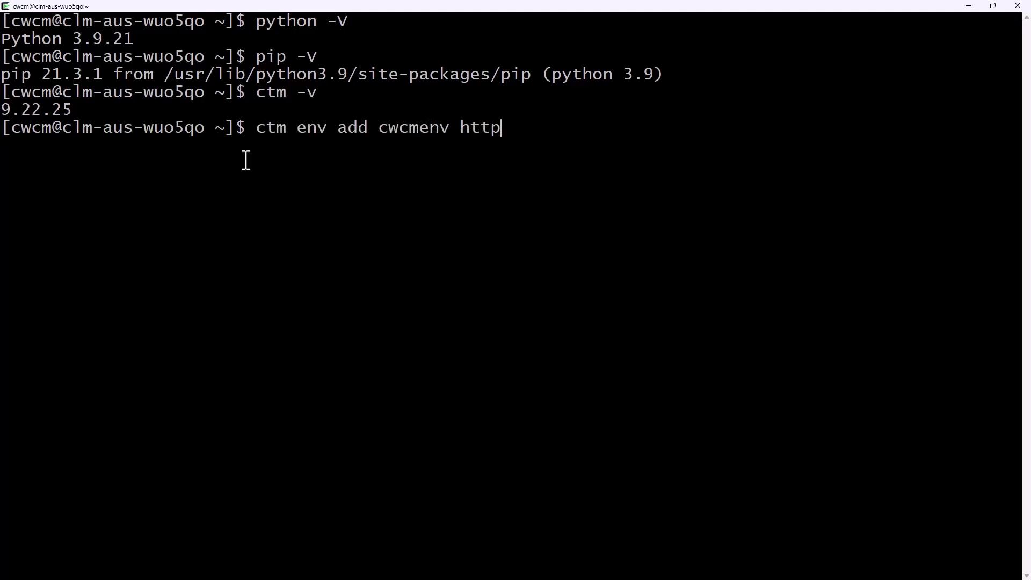
pyautogui.write('s://clm-aus')
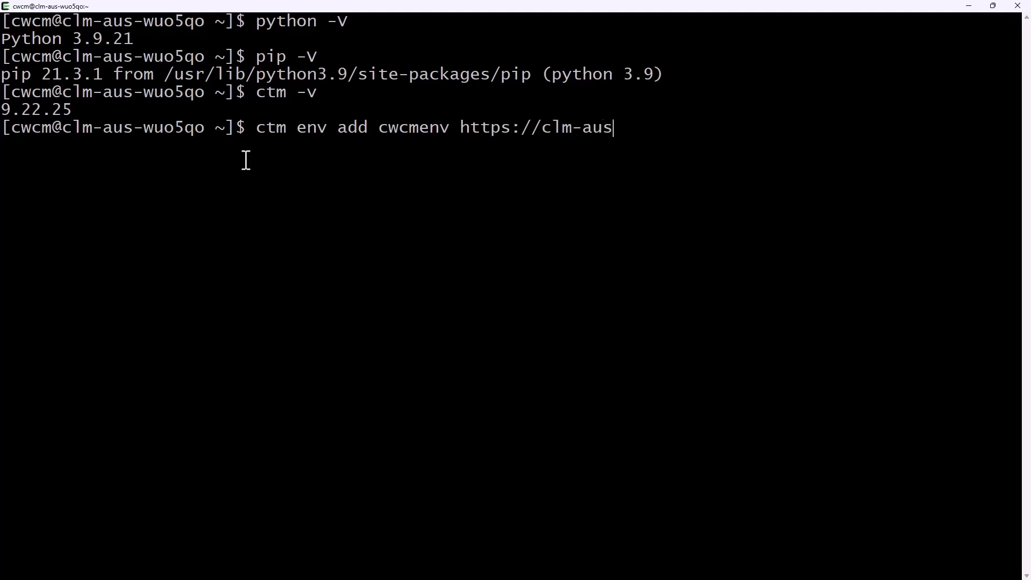
pyautogui.write('-wuk8hf:8')
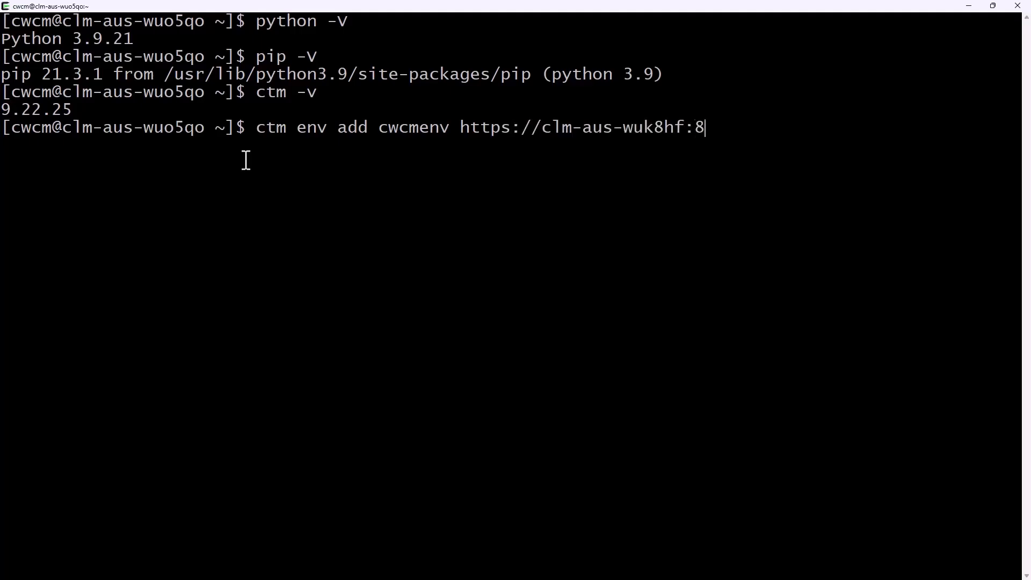
pyautogui.write('443/automation-api emuser -')
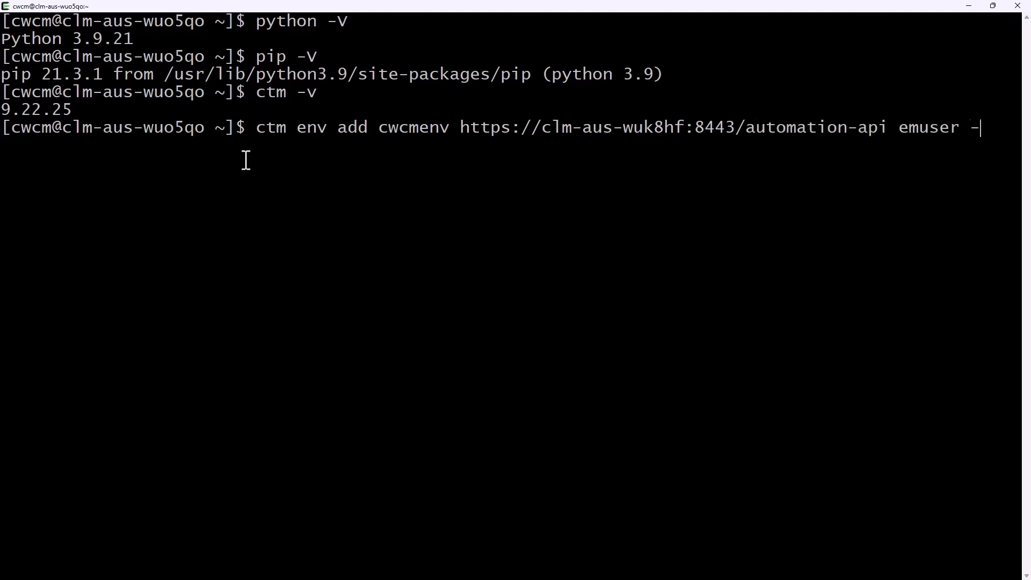
pyautogui.press('enter')
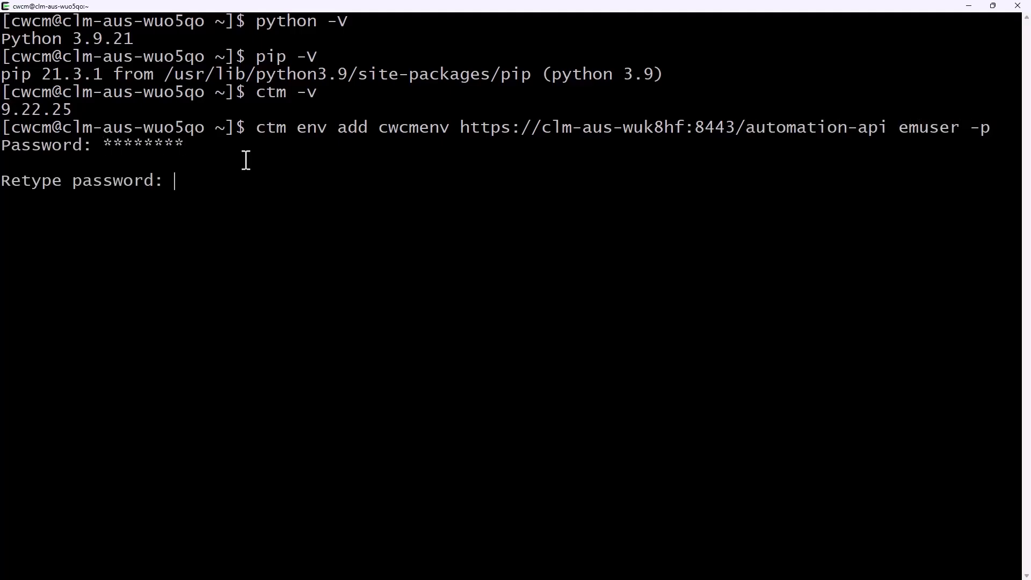
pyautogui.press('Enter')
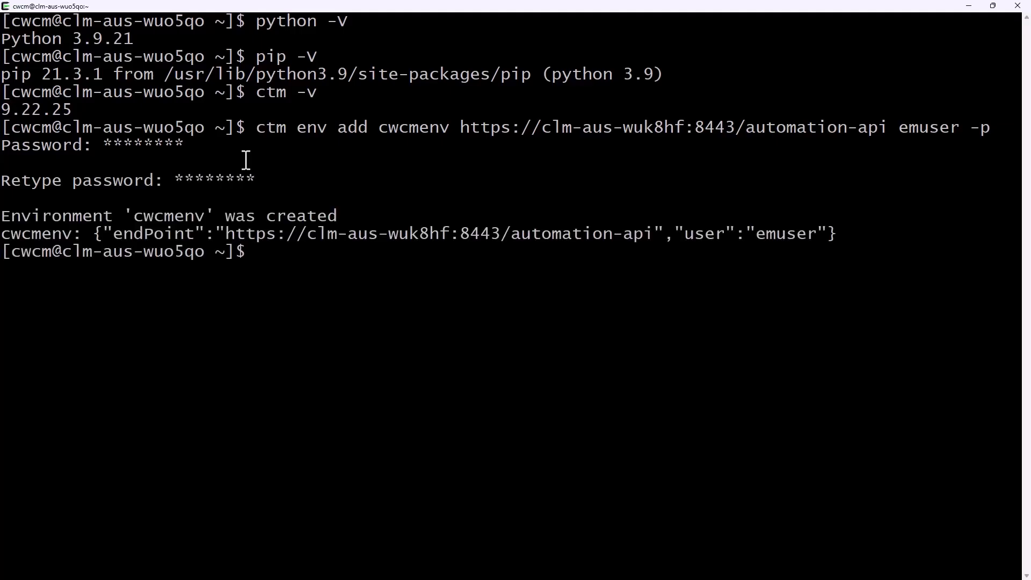
# - Run ctm -v again with --trace to print debug output
pyautogui.write('ctm -v')
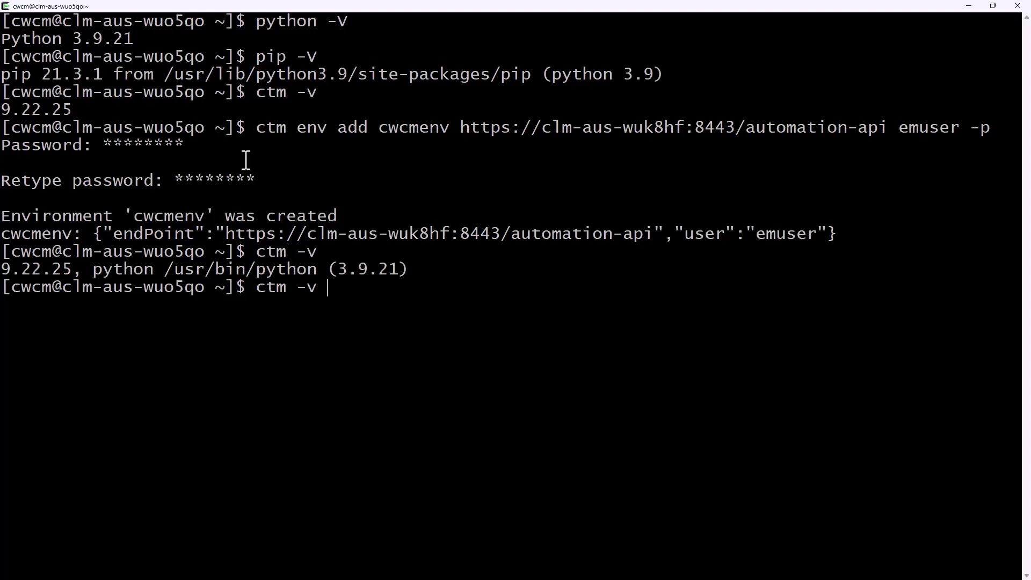
pyautogui.write('--trace')
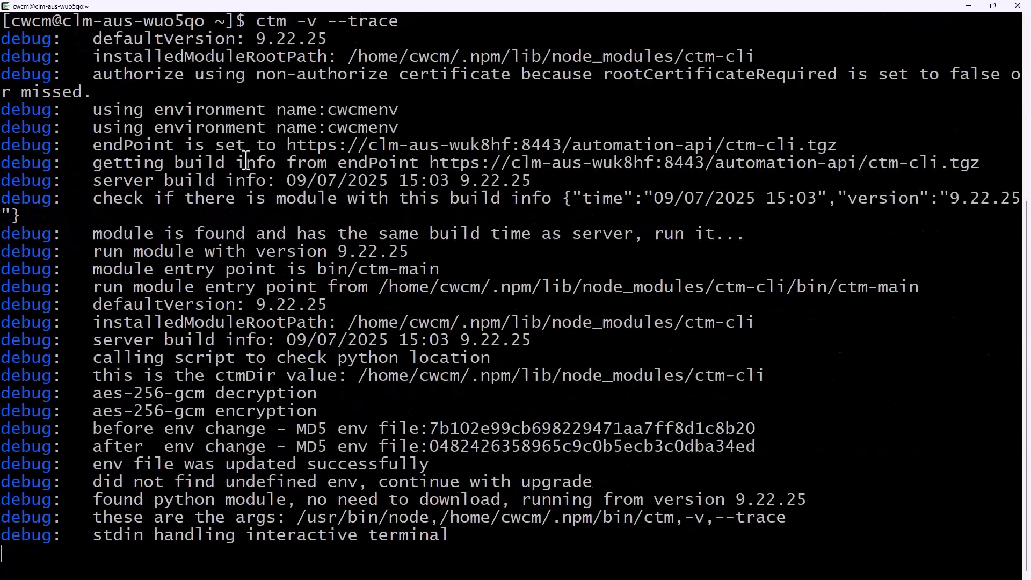
# - Scroll through the ctm --trace debug output
pyautogui.scroll(-3)
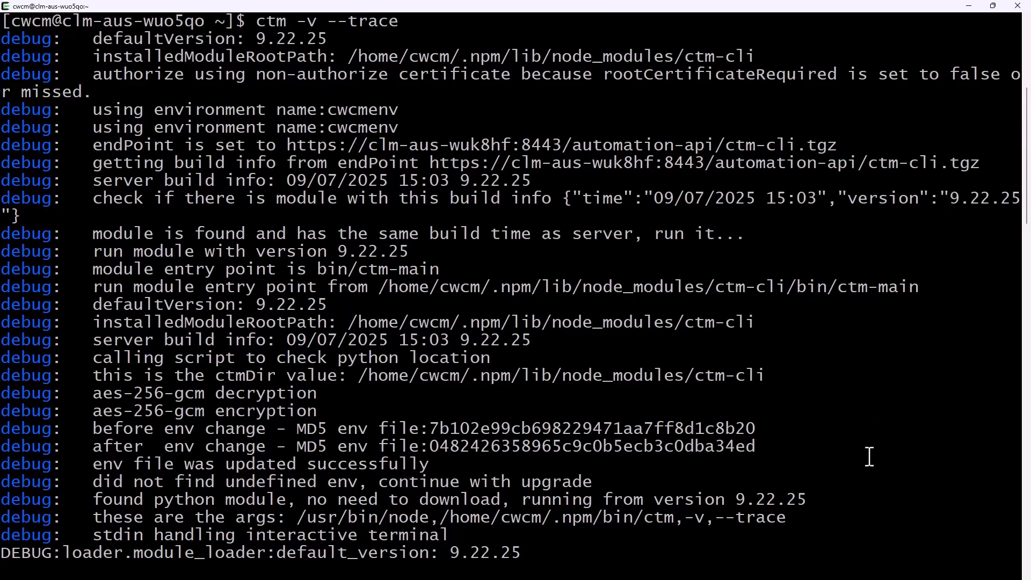
pyautogui.moveTo(848, 502)
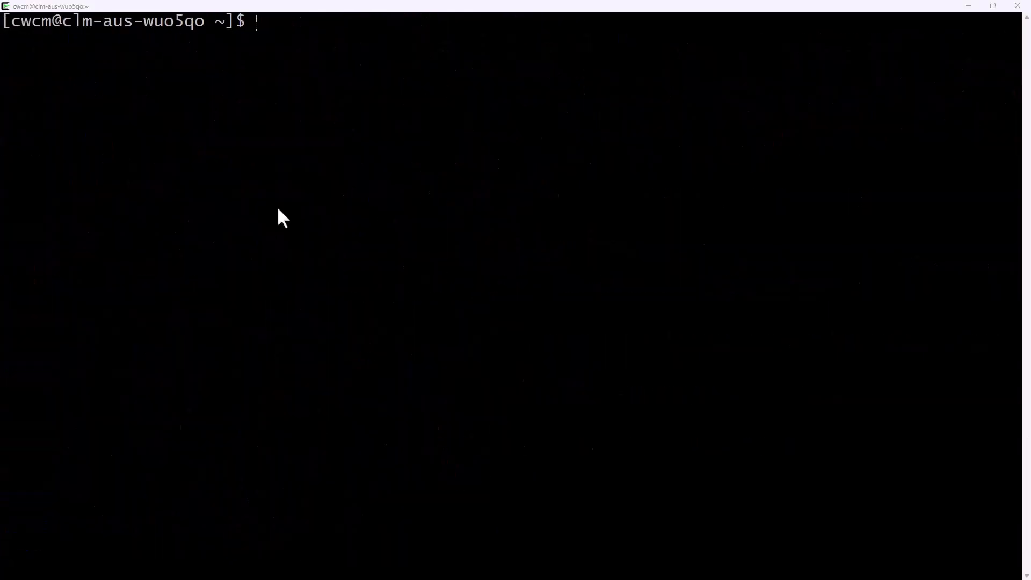
# - Exit the session and run python install_ctm_cli.py to install the ctm CLI
pyautogui.write('exi')
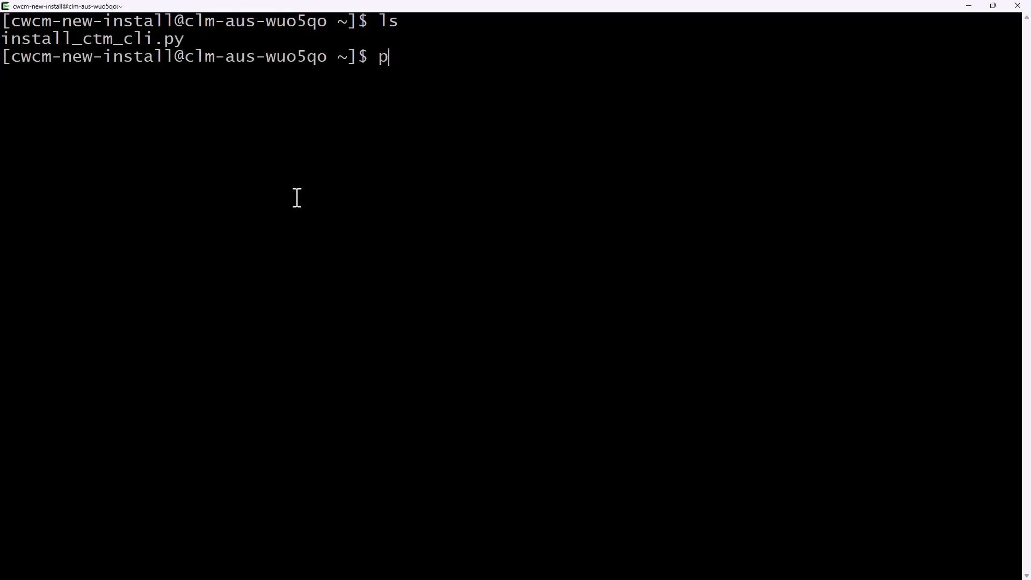
pyautogui.write('ython inst')
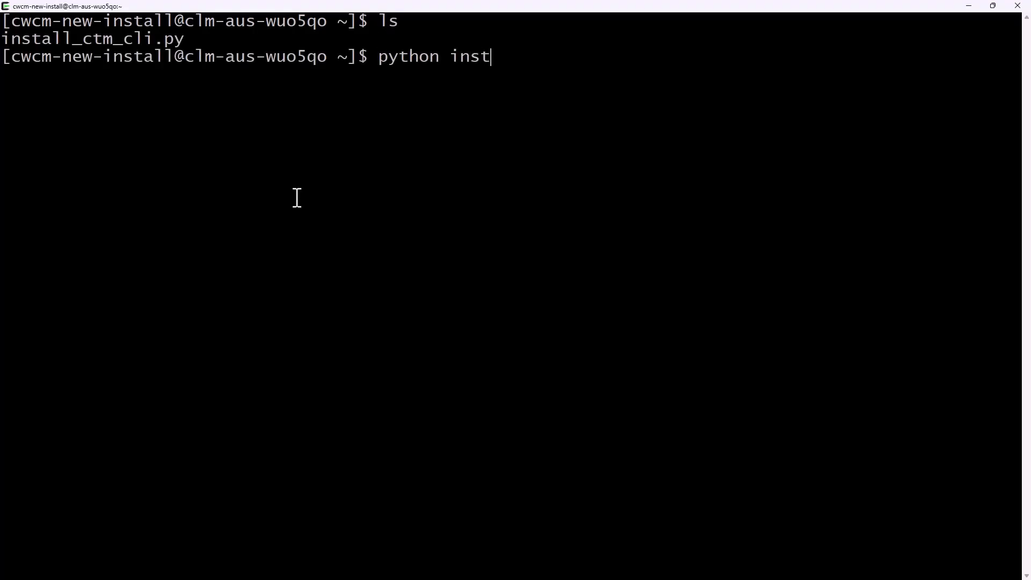
pyautogui.write('all_ct')
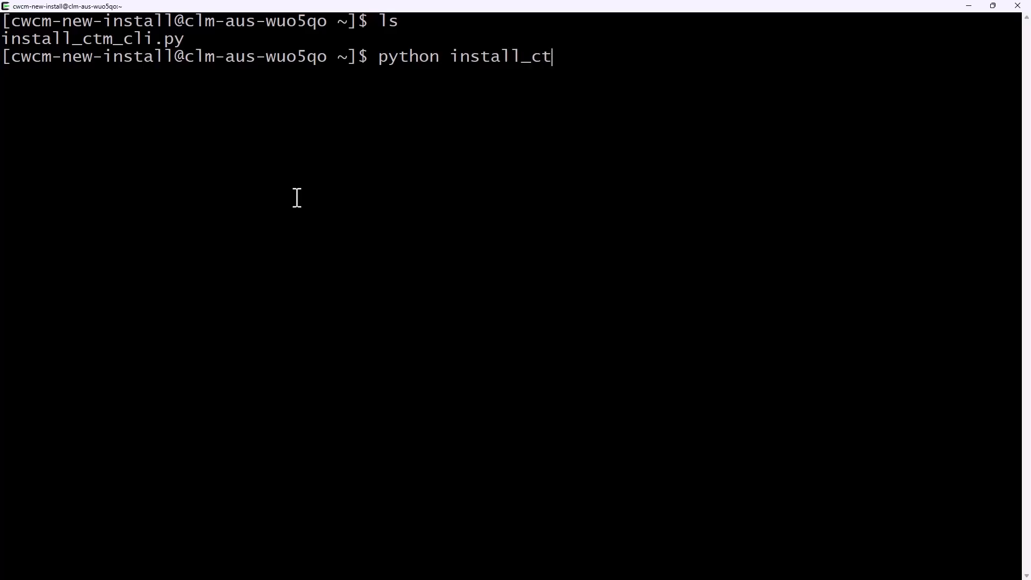
pyautogui.write('m_cli.py')
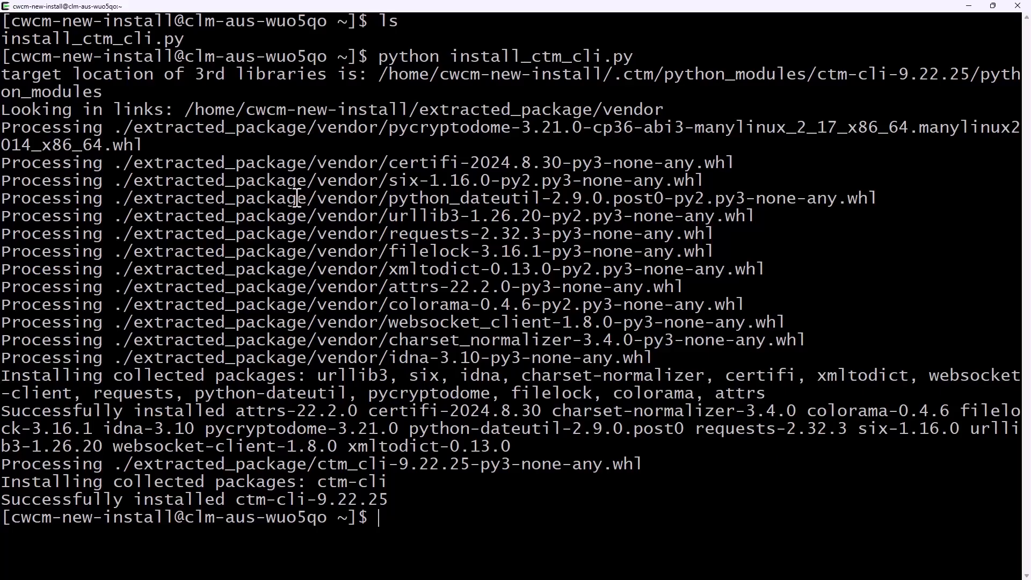
# - Verify ctm -v reports 9.22.25, then echo $PATH and which to locate the CLI
pyautogui.write('ctm -v')
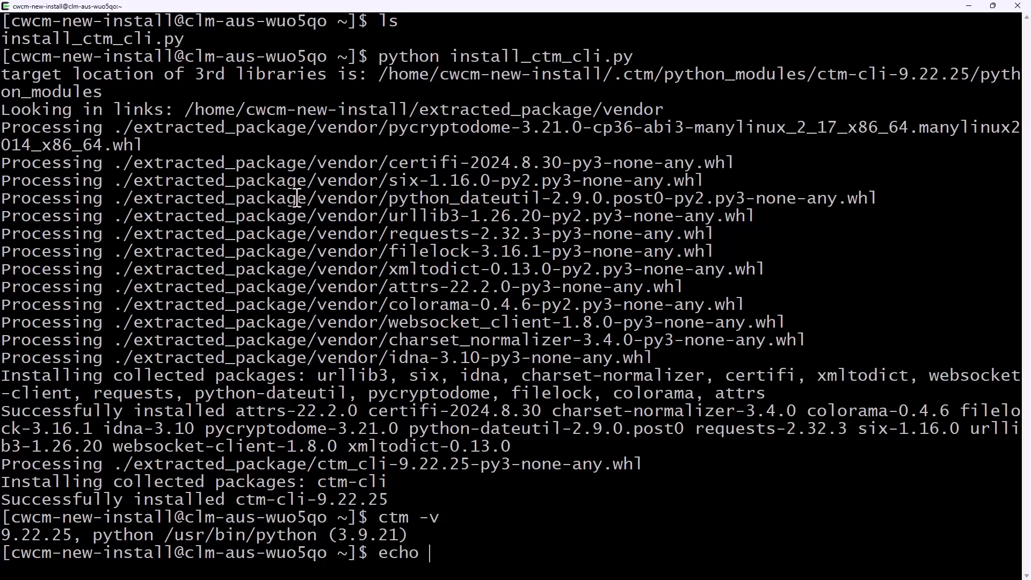
pyautogui.write('$PATH')
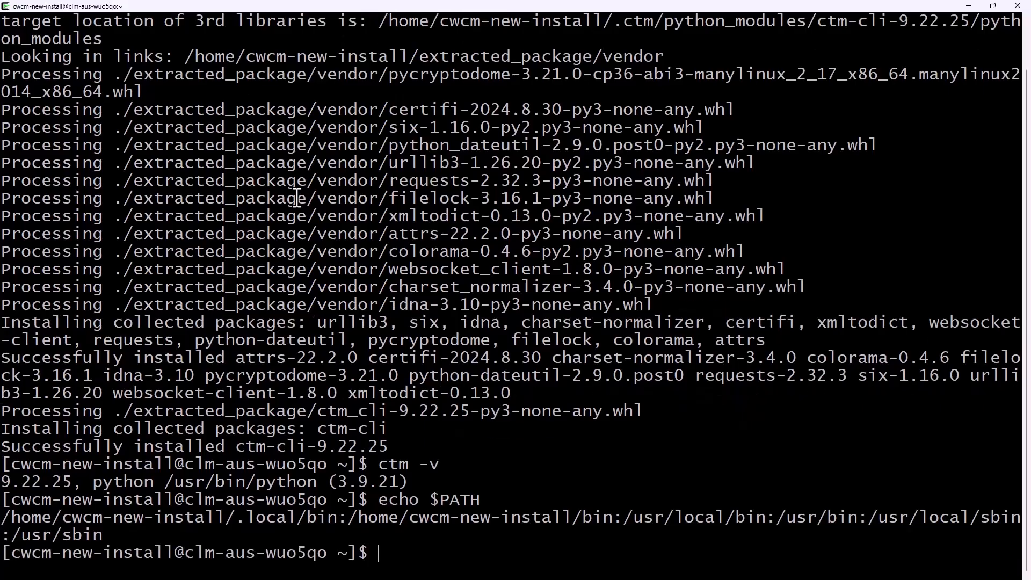
pyautogui.write('which')
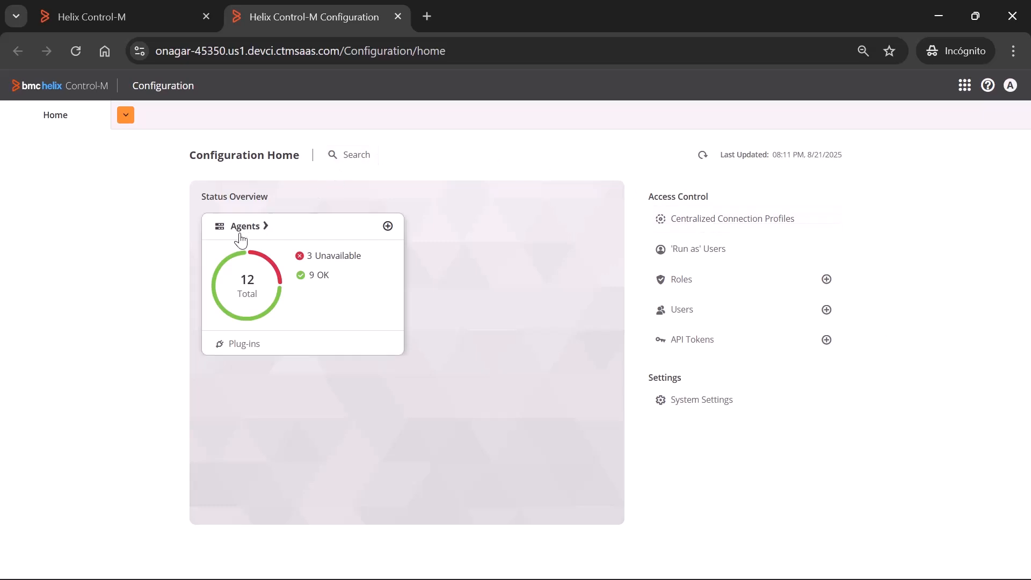
# - From the Agents list, reach Agent Token Management and start a new agent token
pyautogui.click(245, 225)
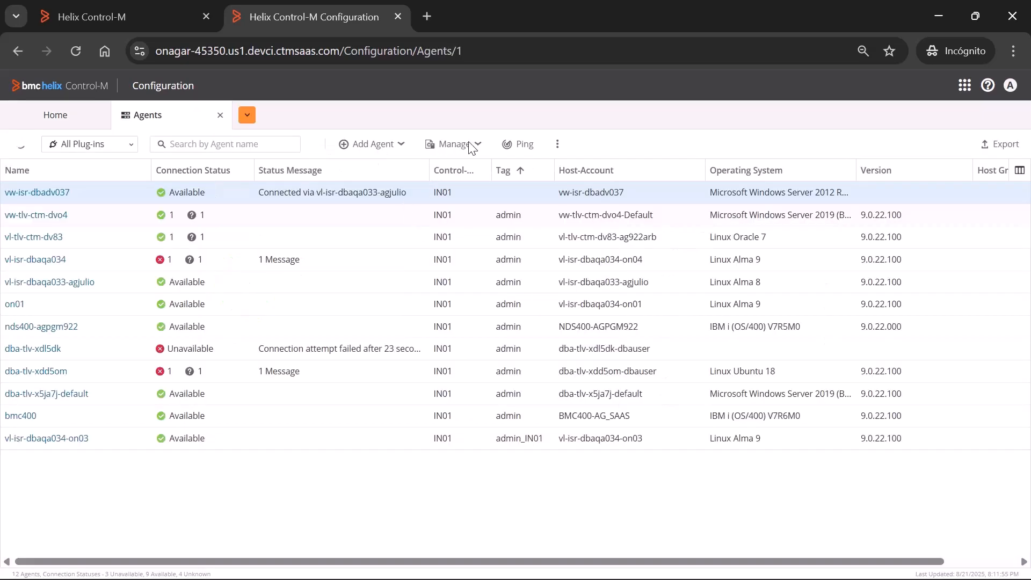
pyautogui.click(453, 144)
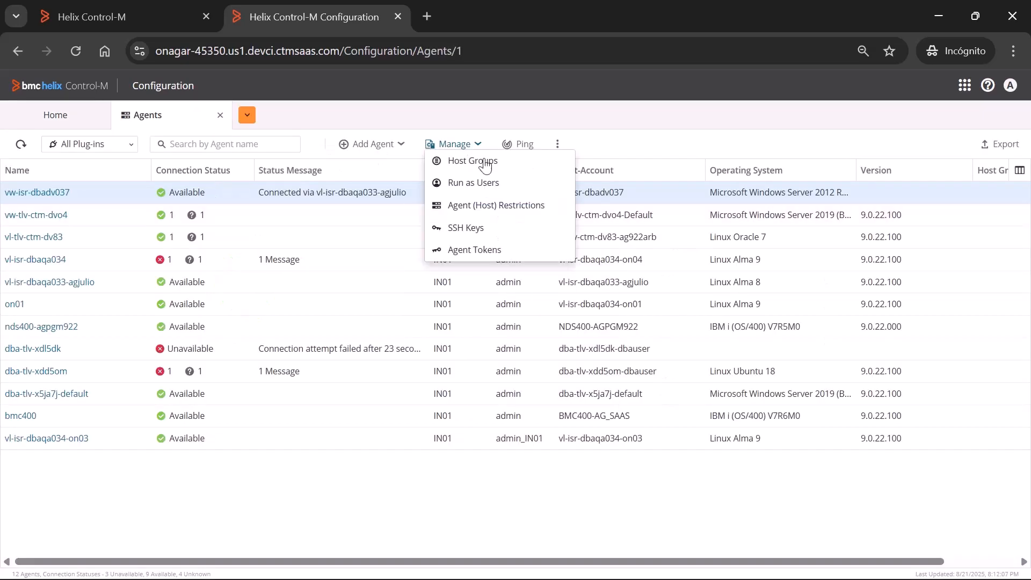
pyautogui.moveTo(481, 255)
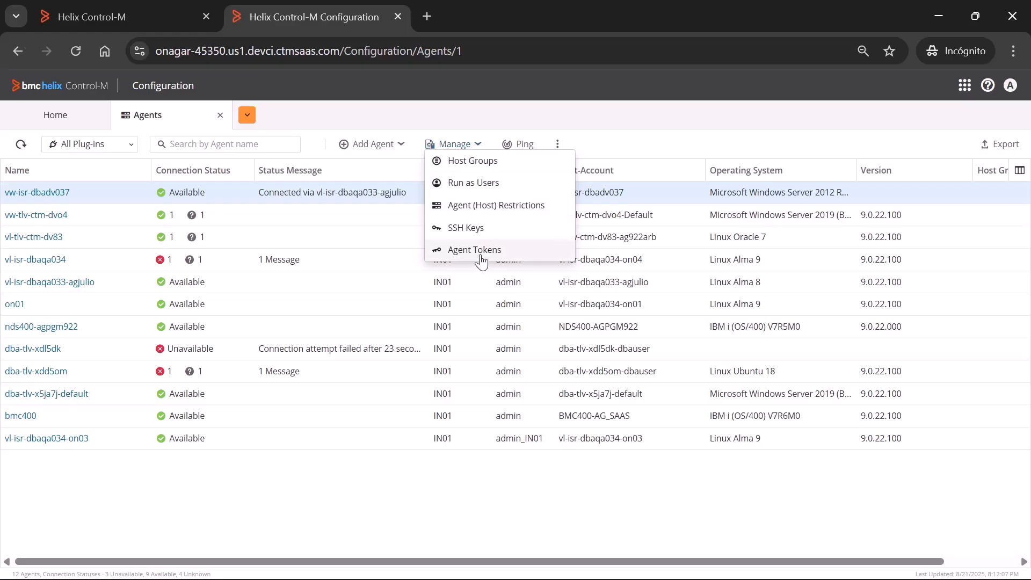
pyautogui.click(475, 249)
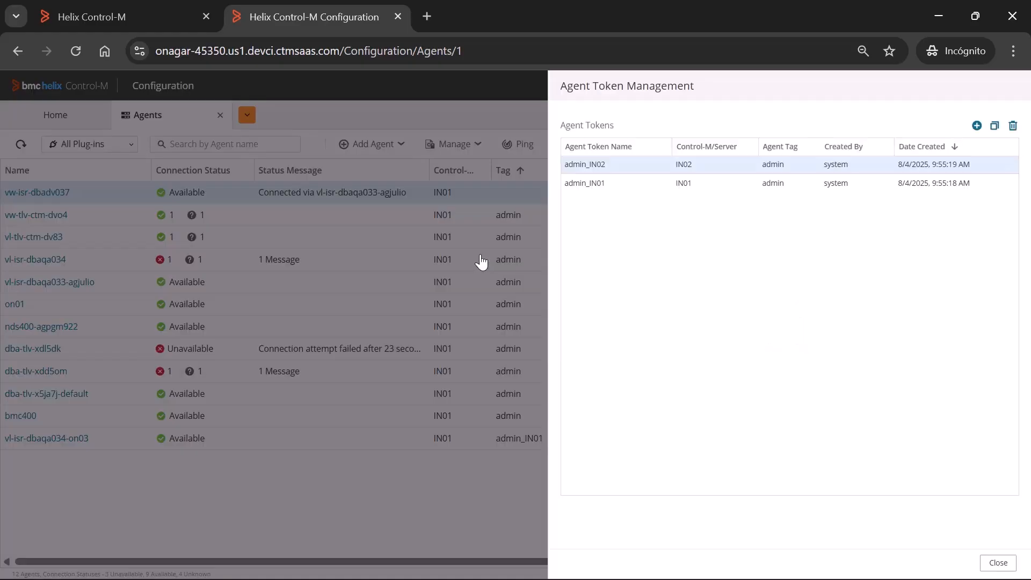
pyautogui.click(976, 125)
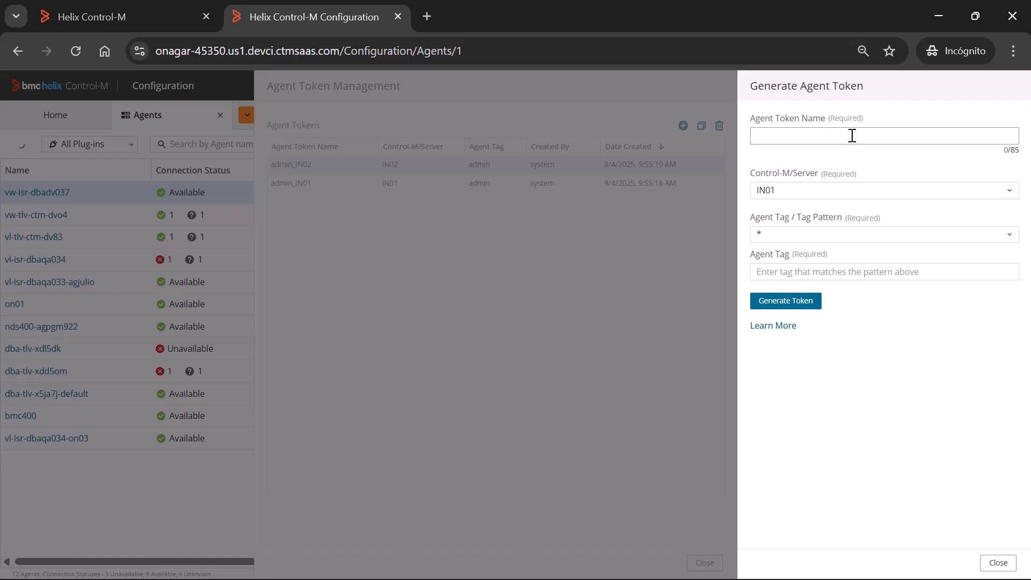
# - Name the token Test_Token and select Control-M server IN01
pyautogui.click(882, 136)
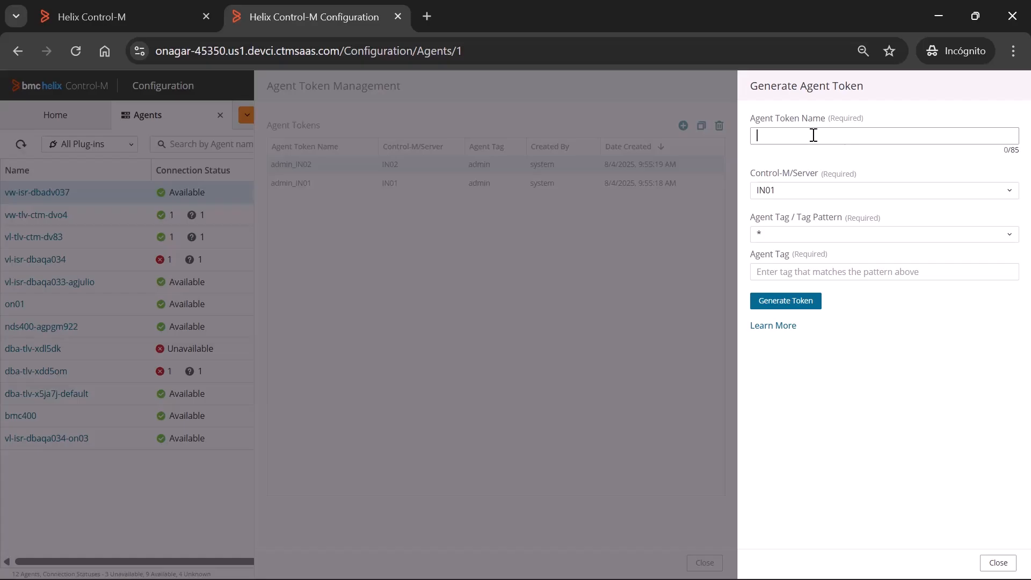
pyautogui.write('Te')
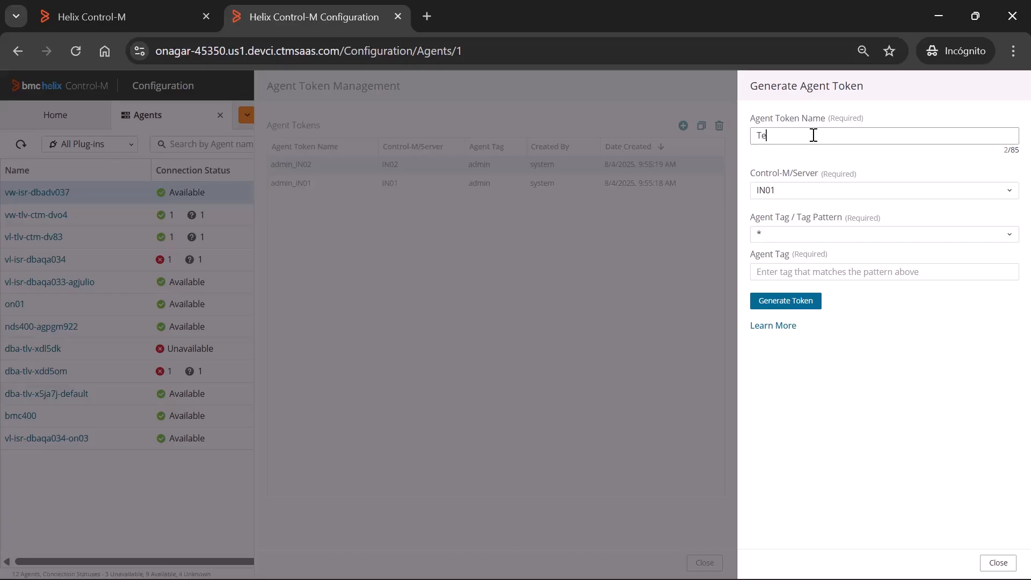
pyautogui.write('st_Token')
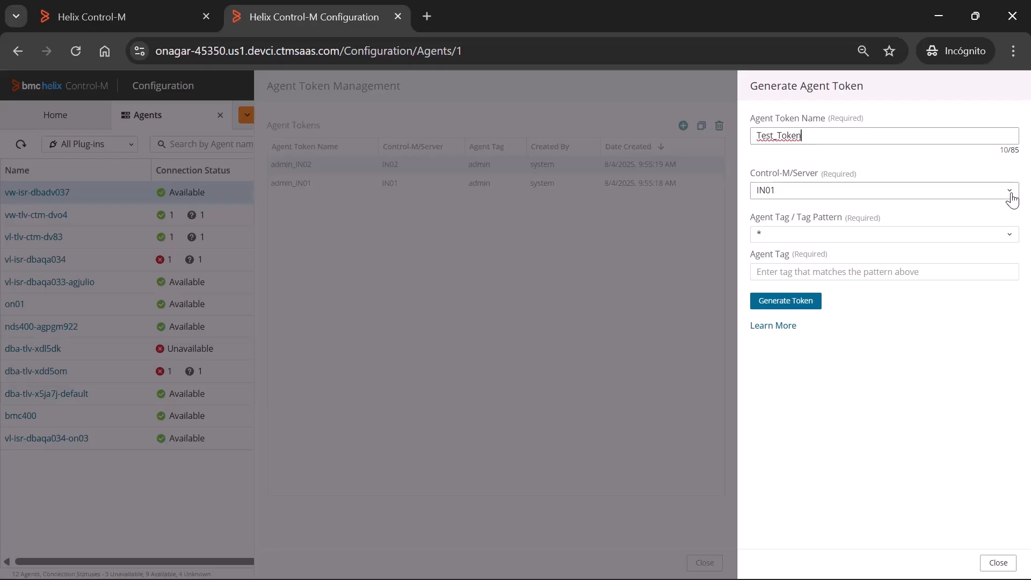
pyautogui.click(880, 190)
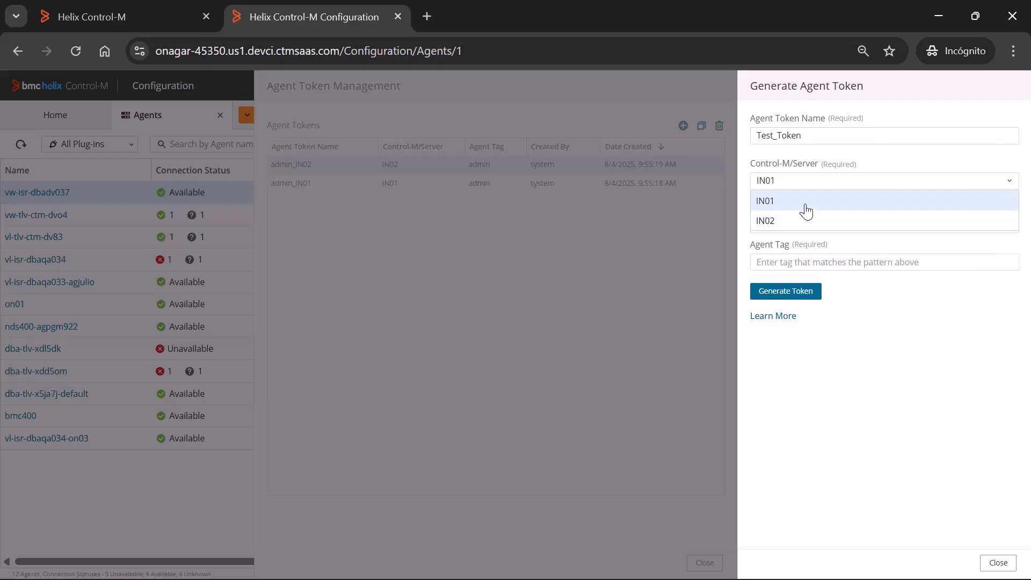
pyautogui.click(764, 200)
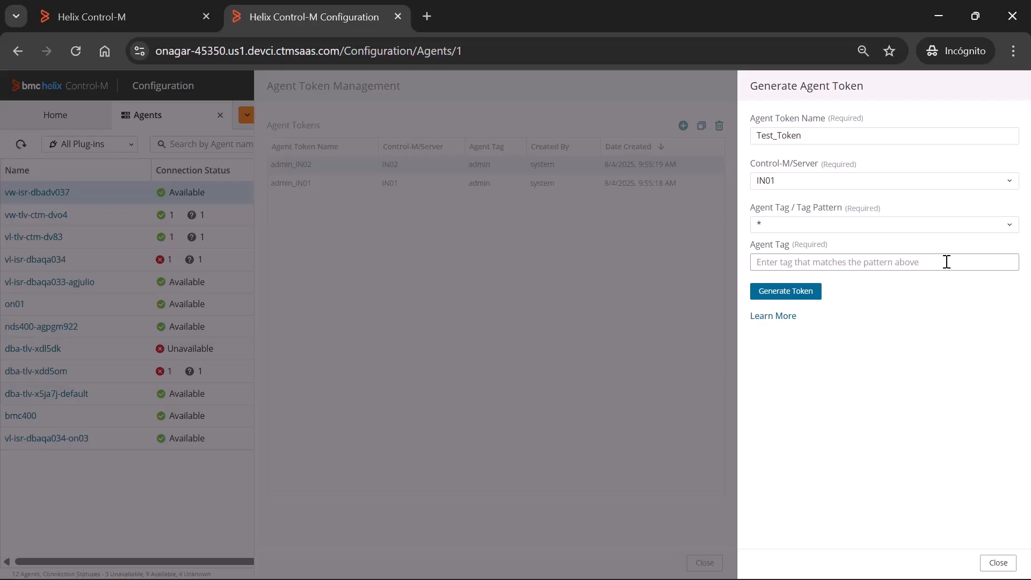
pyautogui.moveTo(976, 264)
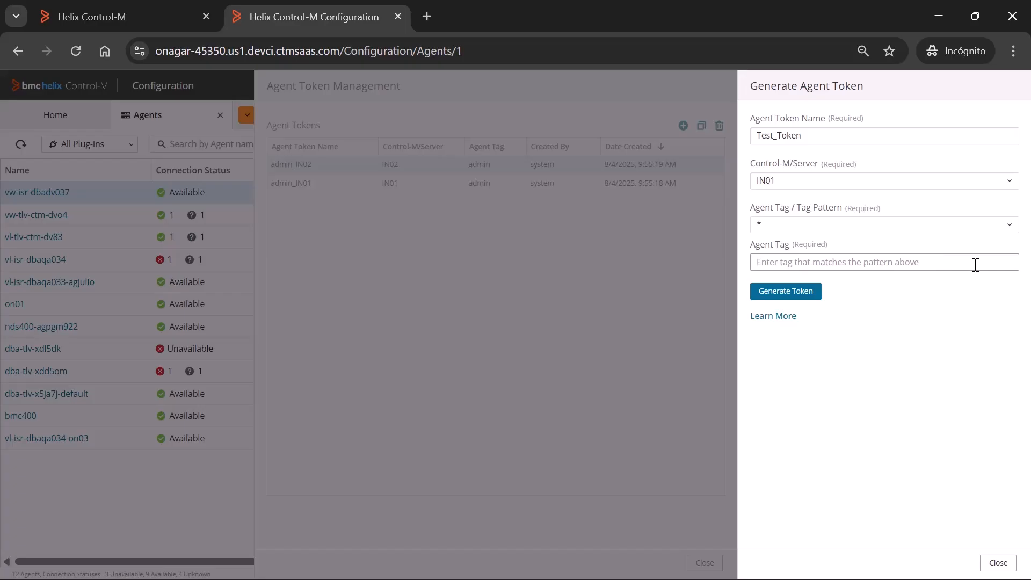
# - Set agent tag admin, generate the token and copy its key to the clipboard
pyautogui.write('admin')
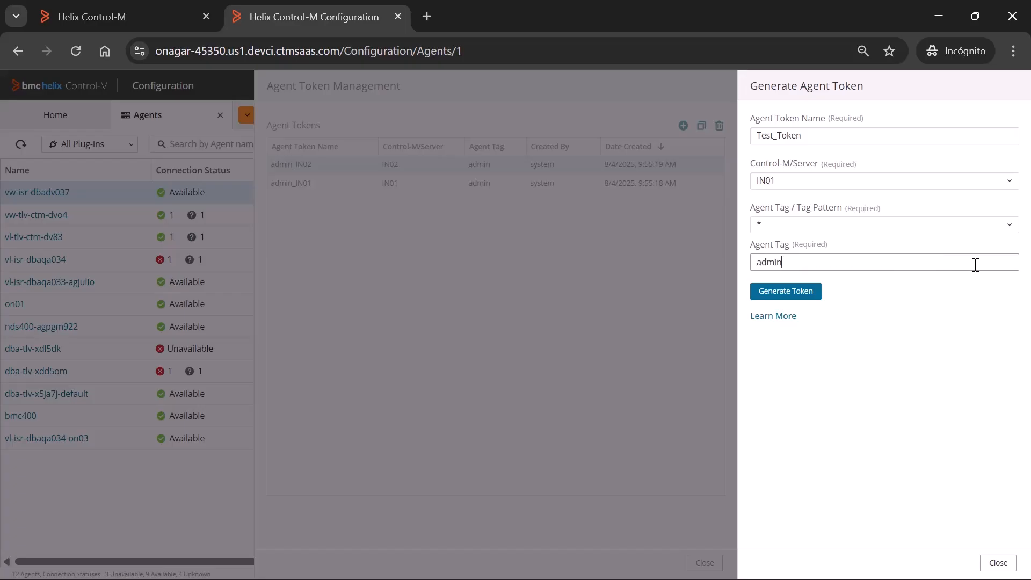
pyautogui.moveTo(978, 269)
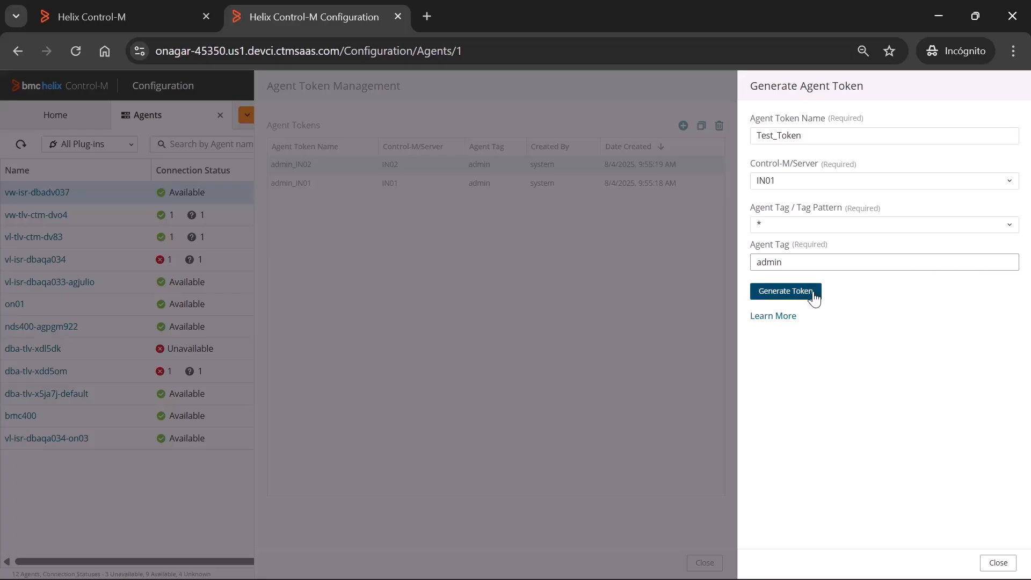
pyautogui.click(785, 291)
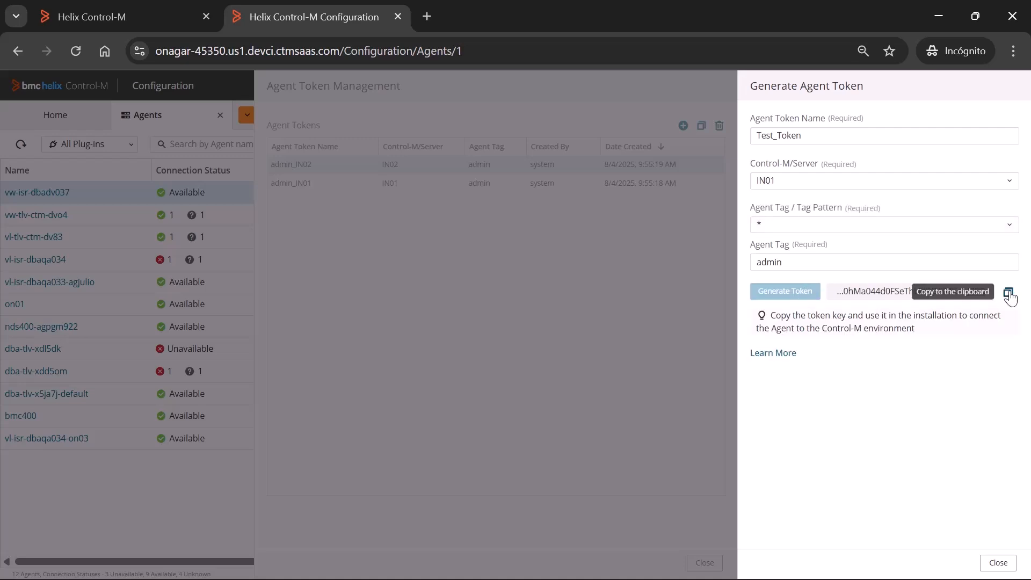
pyautogui.click(1011, 295)
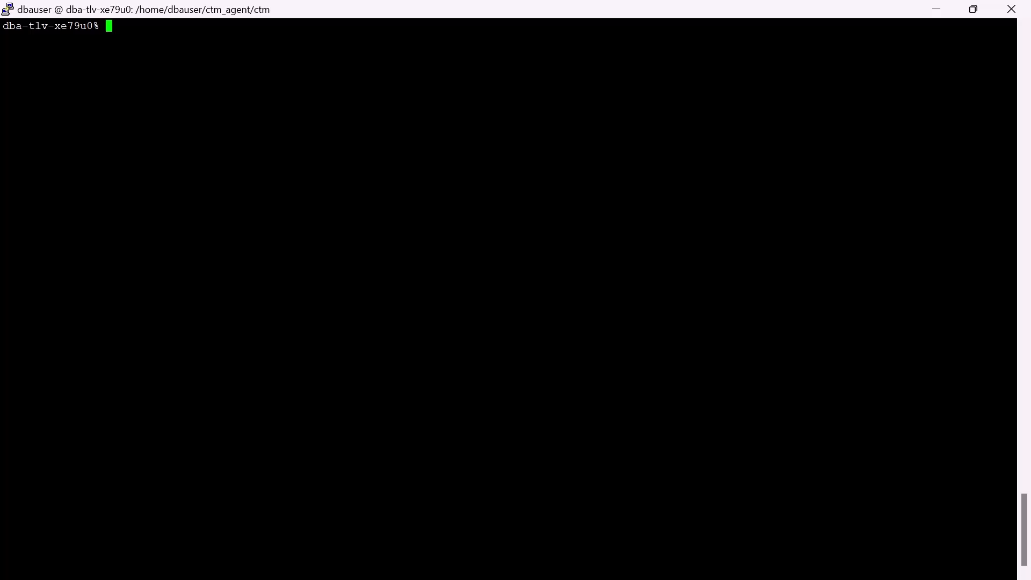
# - Run ctmag_mng_svr and add the Helix server, confirming the prompts with y
pyautogui.write('ctmag_mng_svr')
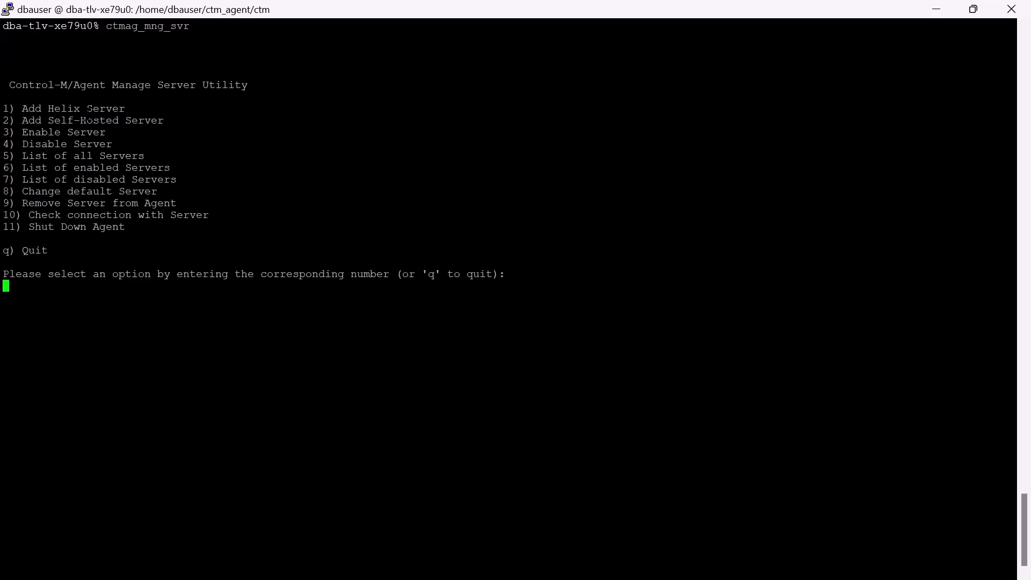
pyautogui.write('1')
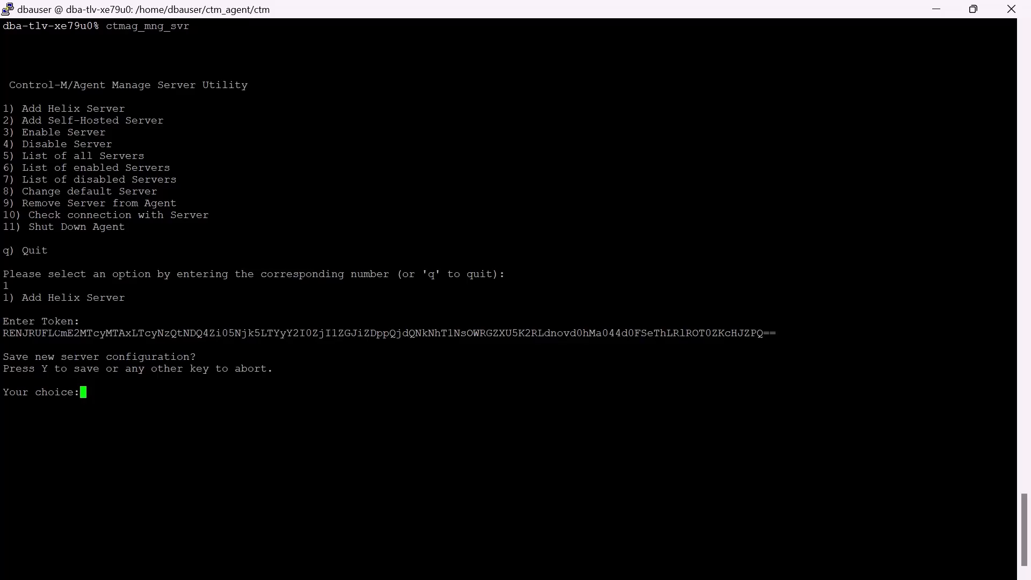
pyautogui.write('y')
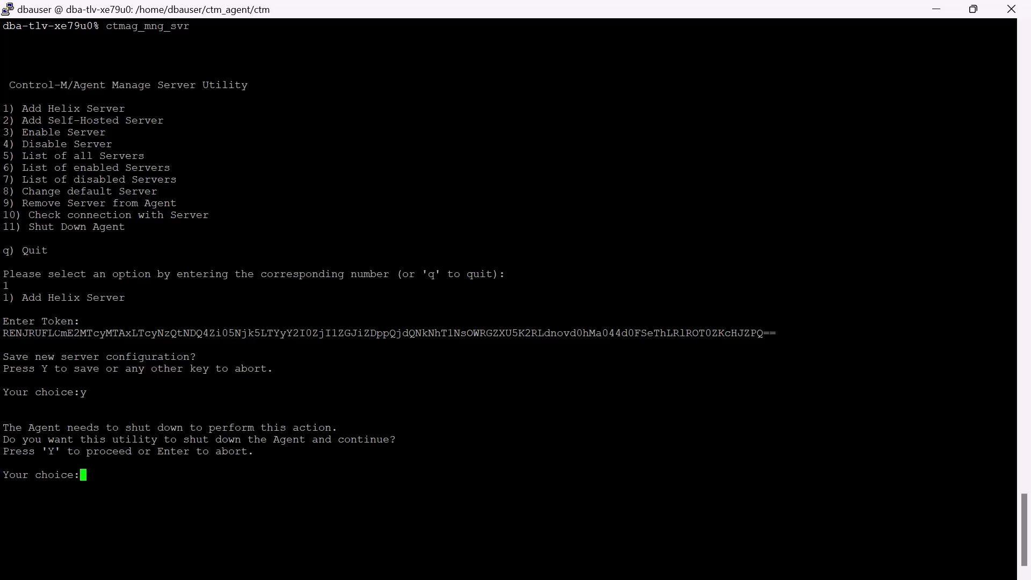
pyautogui.write('y')
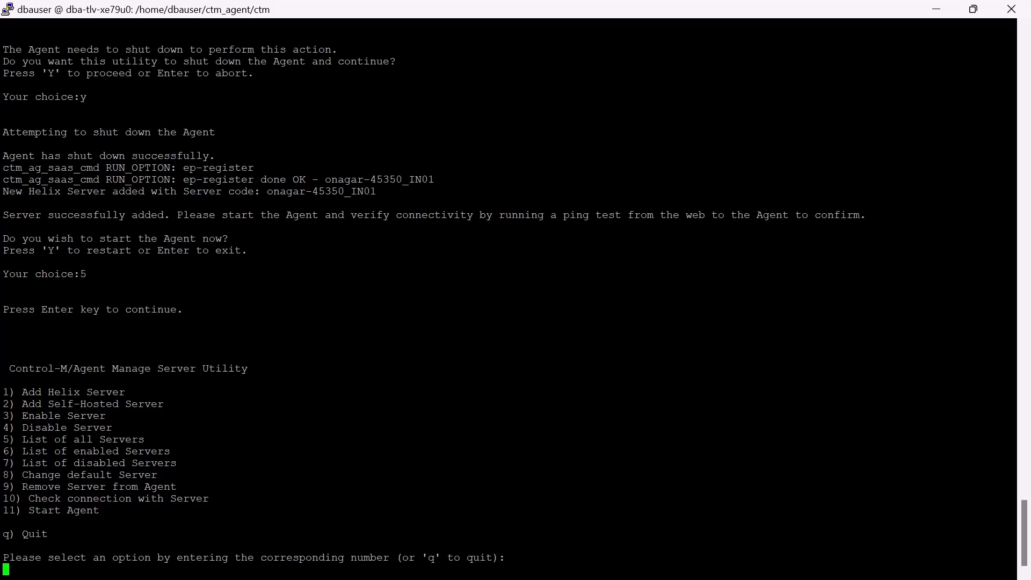
# - Start the Control-M Agent with option 11, then list servers with option 5
pyautogui.write('11')
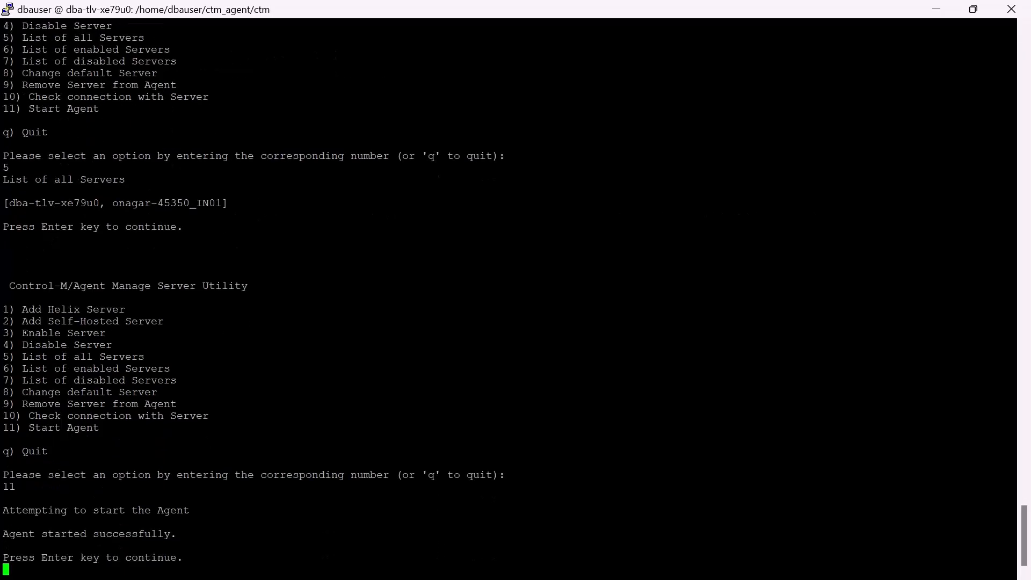
pyautogui.press('Enter')
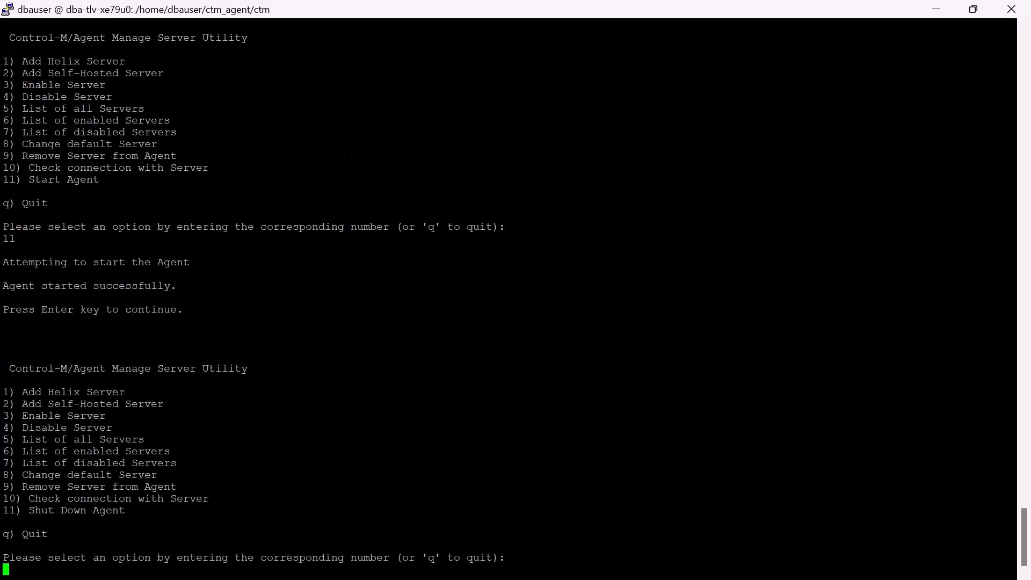
pyautogui.write('5')
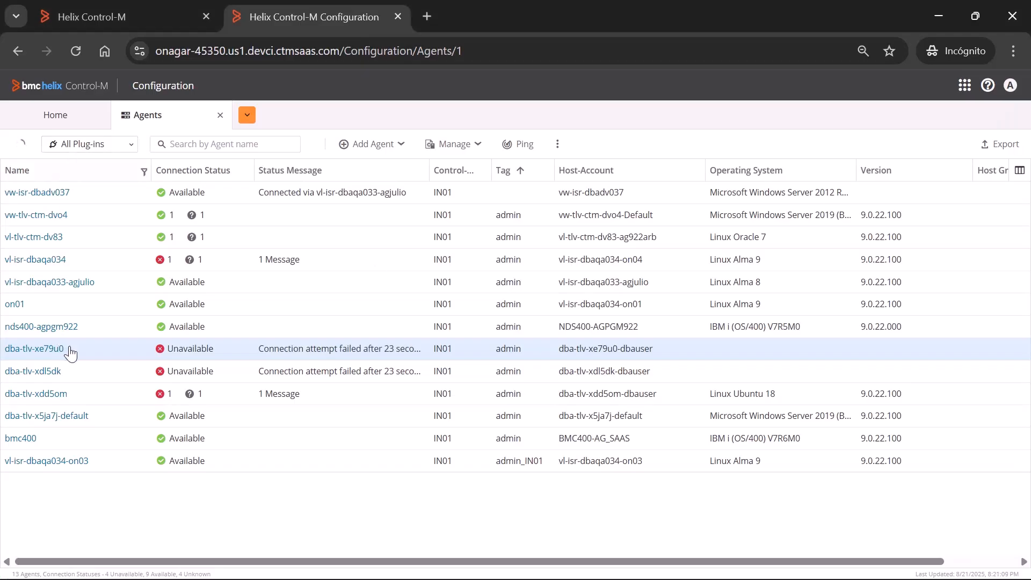
# - Show the context actions for agent dba-tlv-xe79u0 and pick one from the menu
pyautogui.rightClick(35, 348)
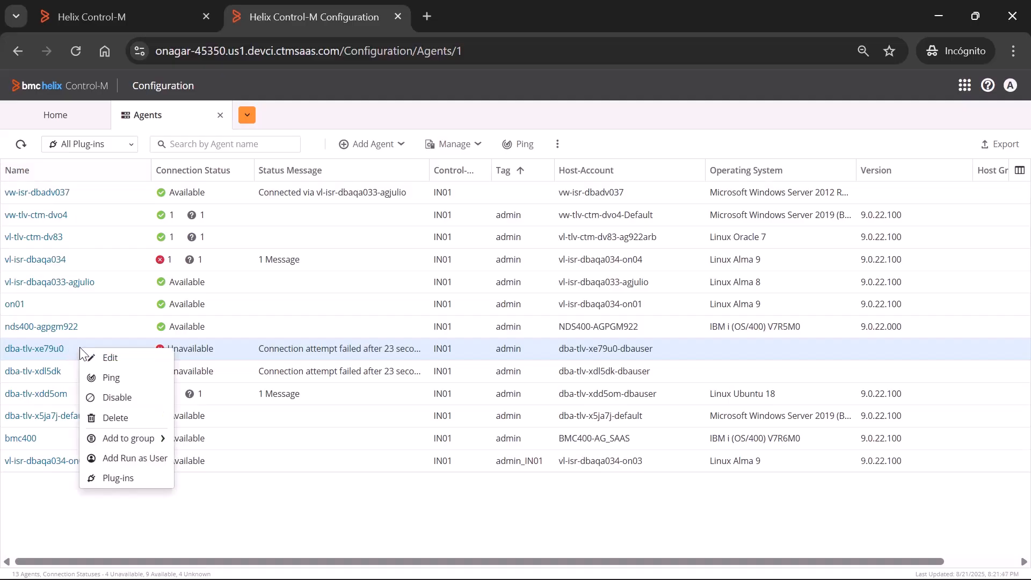
pyautogui.click(111, 376)
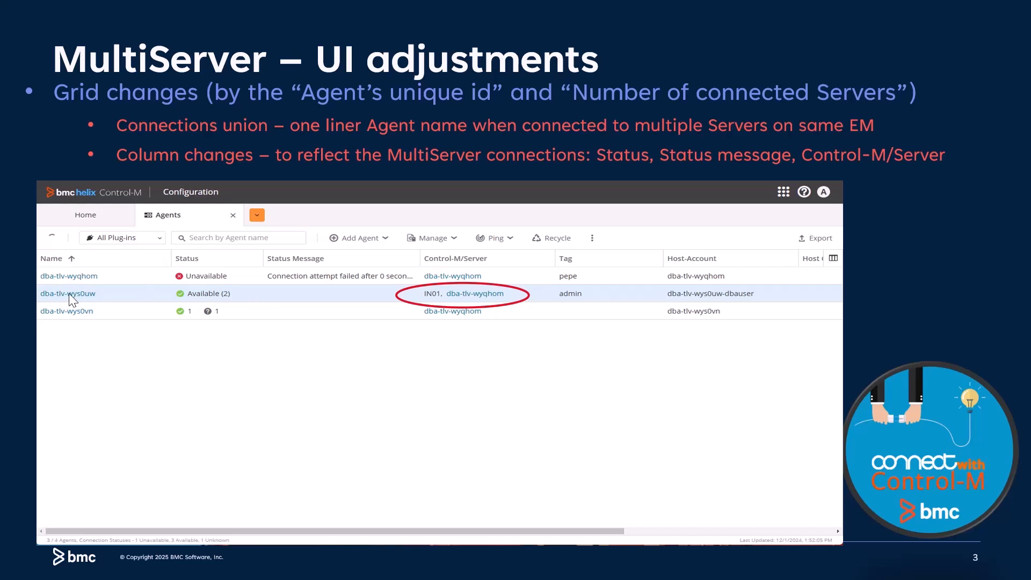
pyautogui.moveTo(244, 307)
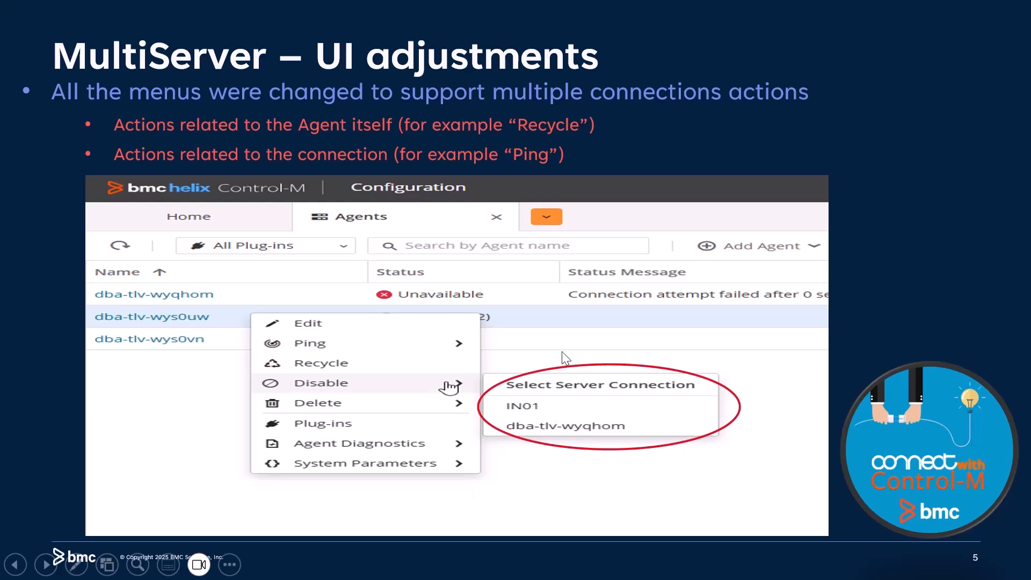
pyautogui.moveTo(567, 347)
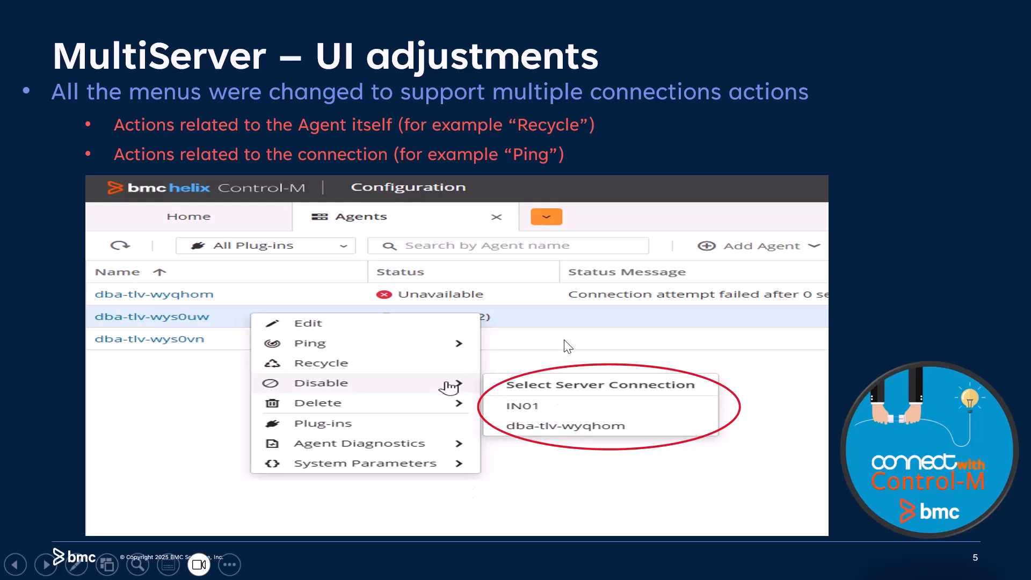
pyautogui.moveTo(684, 318)
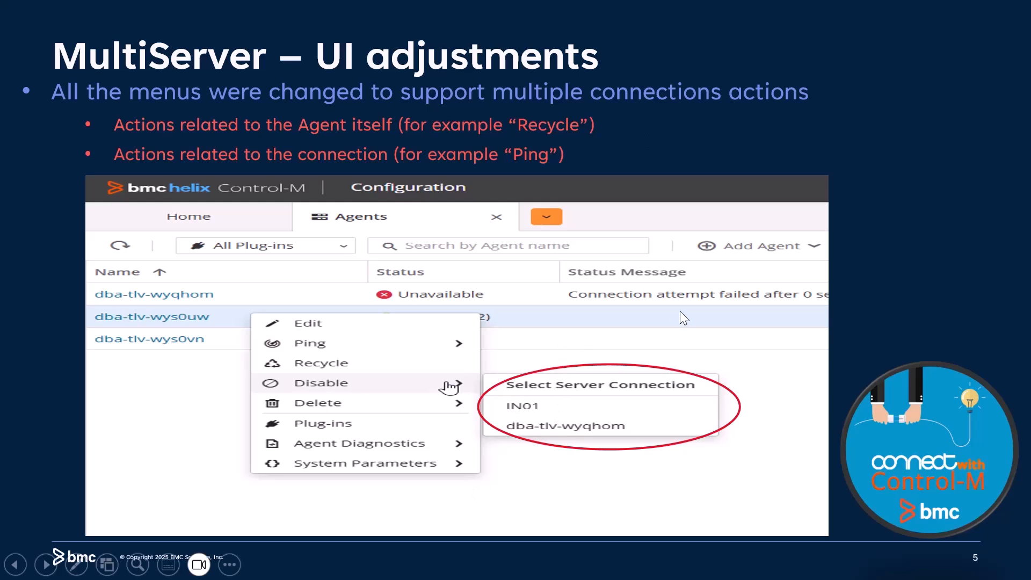